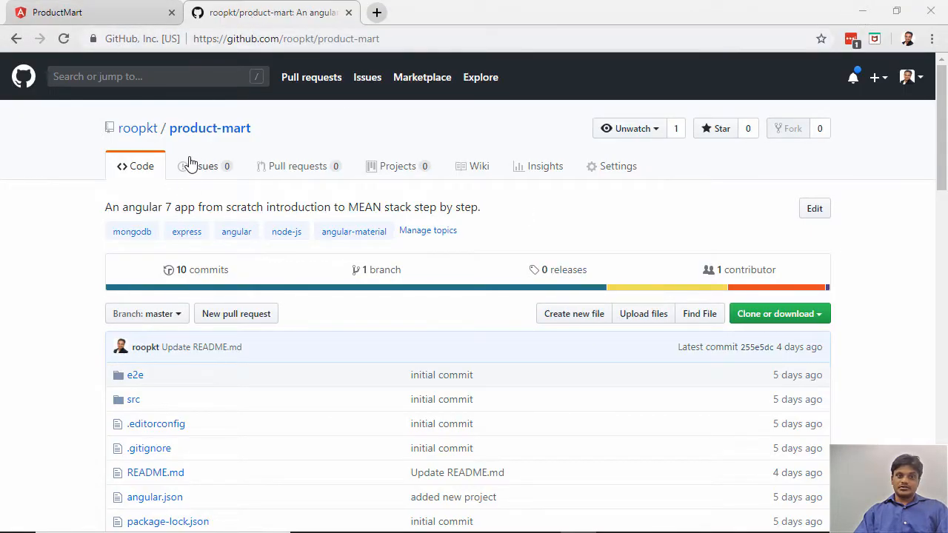
{"action": "mouse_move", "coordinate": [228, 143]}
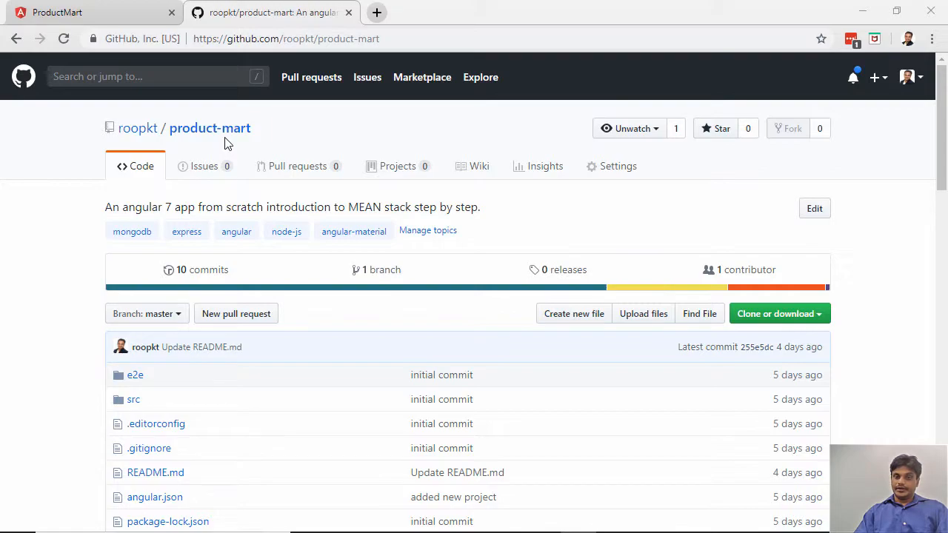
{"action": "mouse_move", "coordinate": [804, 156]}
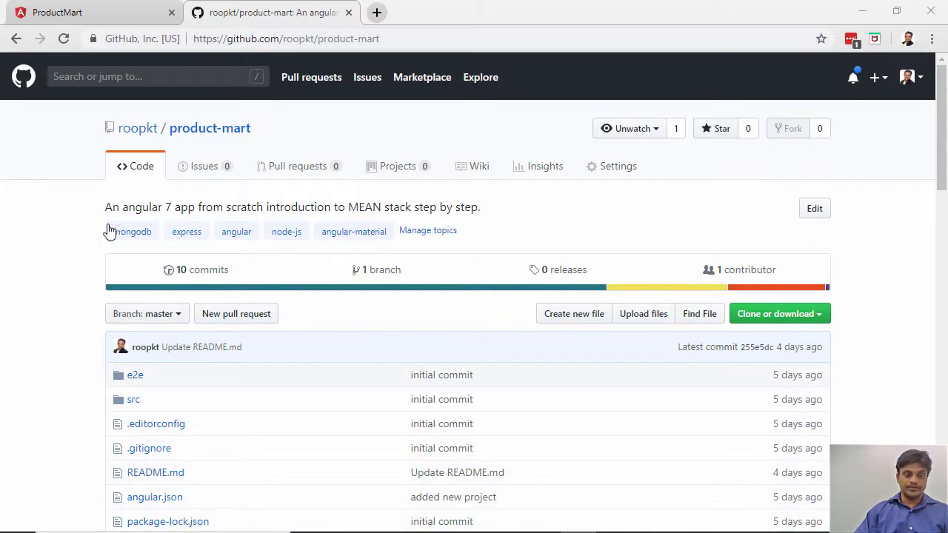
Scroll through the product-mart README, highlighting the remaining learning checklist items.
{"action": "scroll", "scroll_direction": "down", "scroll_amount": 3}
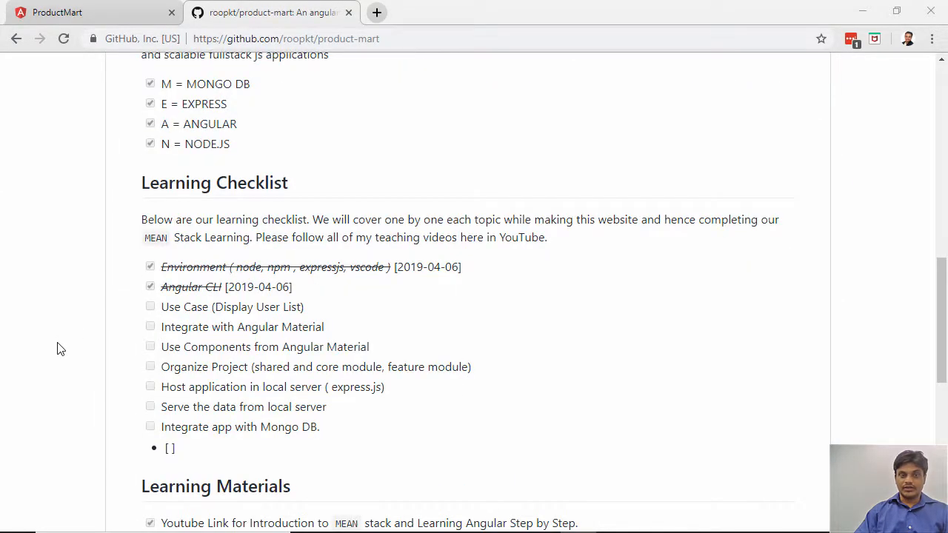
{"action": "scroll", "scroll_direction": "up", "scroll_amount": 3}
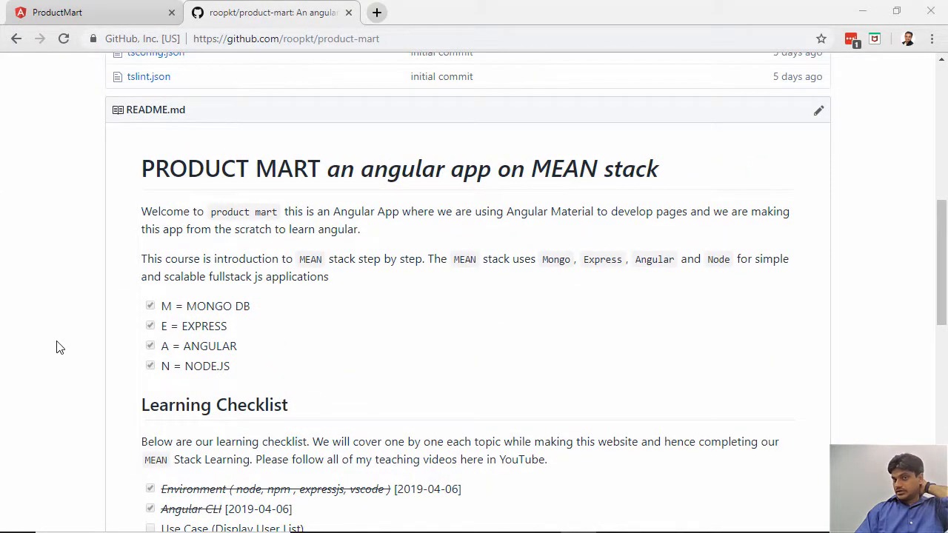
{"action": "mouse_move", "coordinate": [61, 332]}
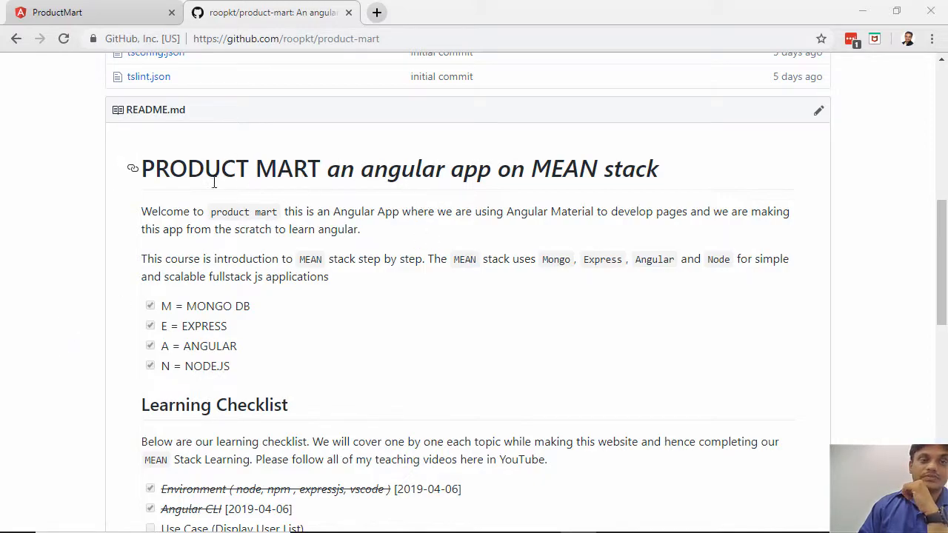
{"action": "left_click_drag", "start_coordinate": [149, 168], "coordinate": [323, 168]}
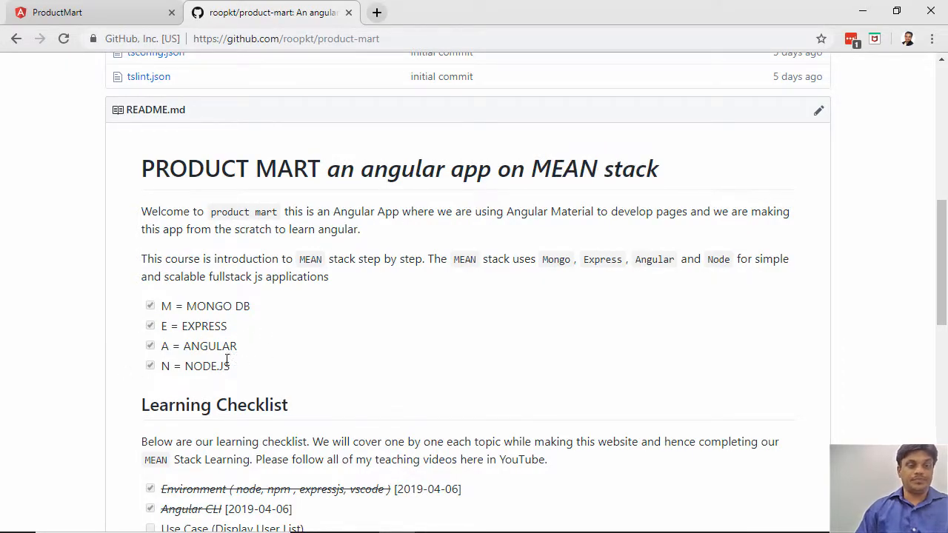
{"action": "mouse_move", "coordinate": [474, 376]}
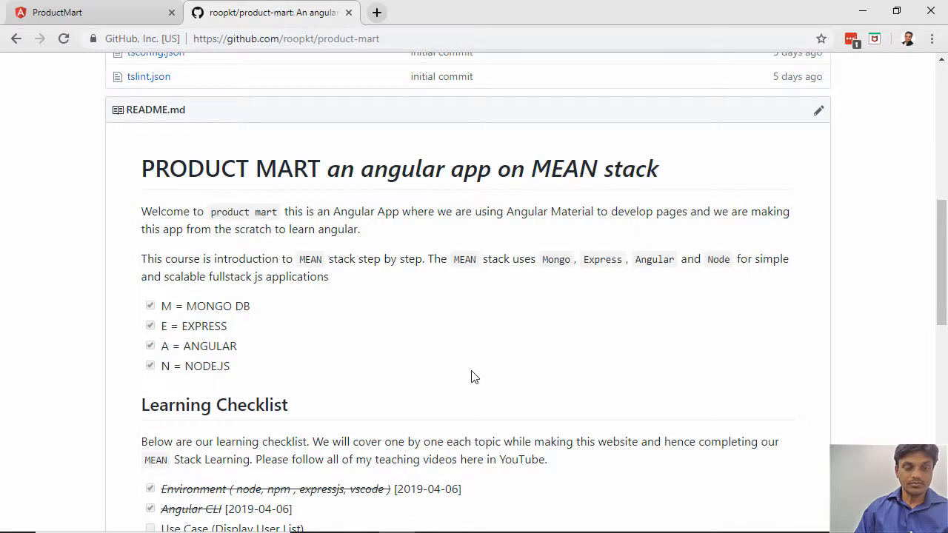
{"action": "scroll", "scroll_direction": "down", "scroll_amount": 3}
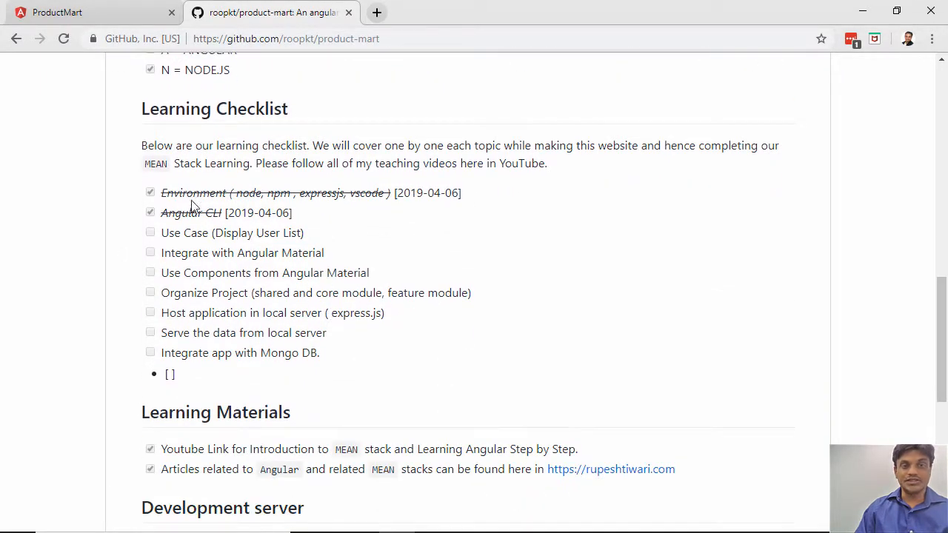
{"action": "left_click_drag", "start_coordinate": [270, 252], "coordinate": [319, 352]}
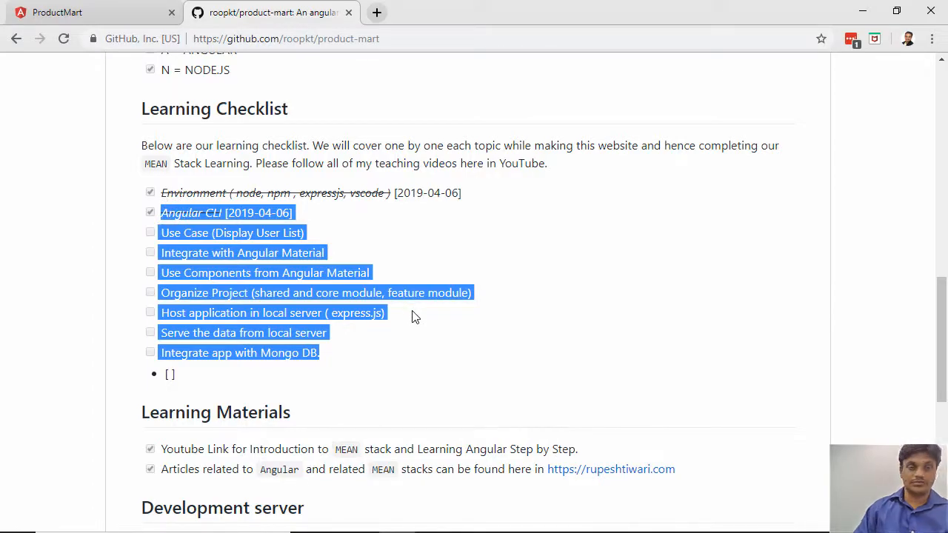
{"action": "scroll", "scroll_direction": "down", "scroll_amount": 3}
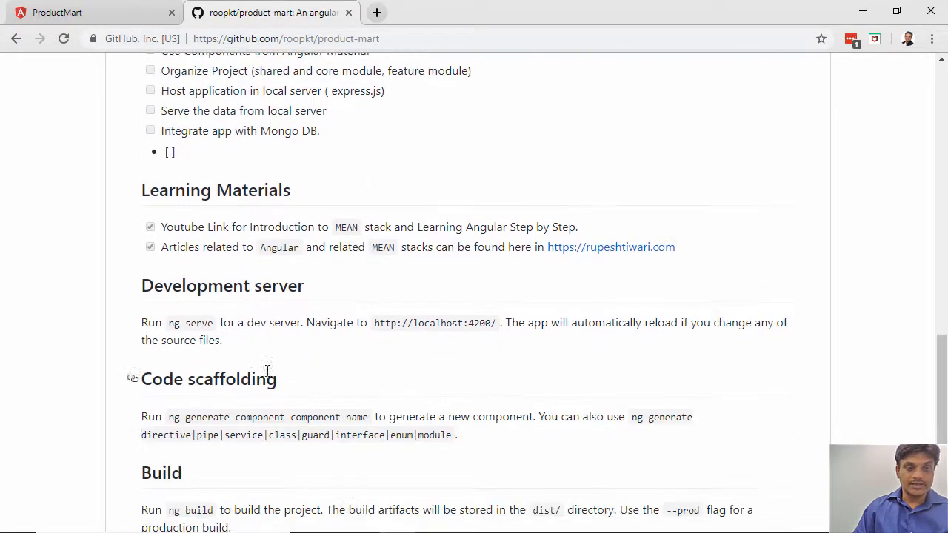
{"action": "mouse_move", "coordinate": [596, 233]}
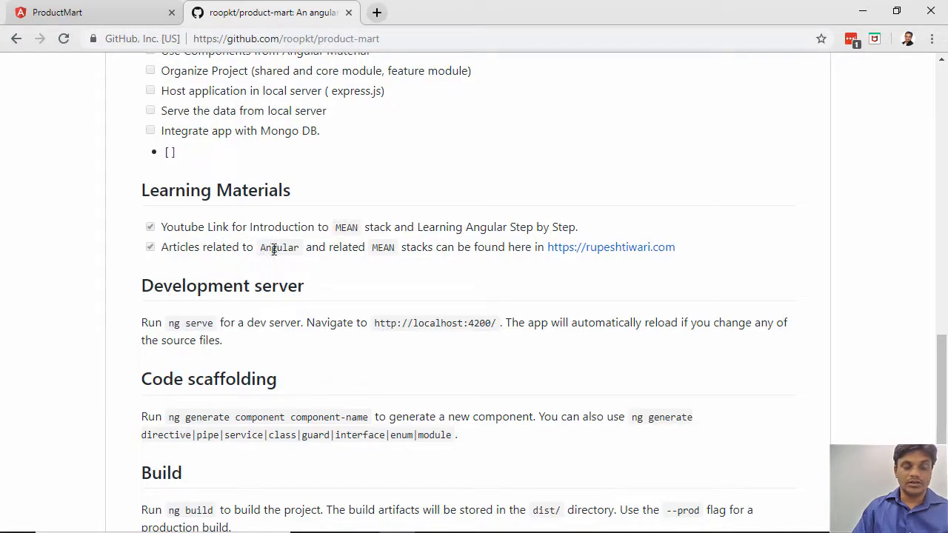
{"action": "mouse_move", "coordinate": [438, 260]}
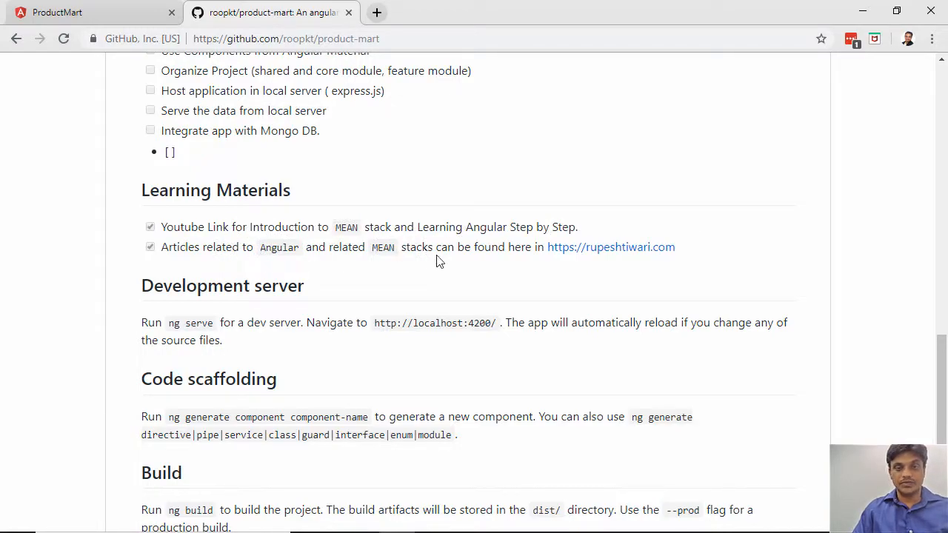
{"action": "mouse_move", "coordinate": [719, 250]}
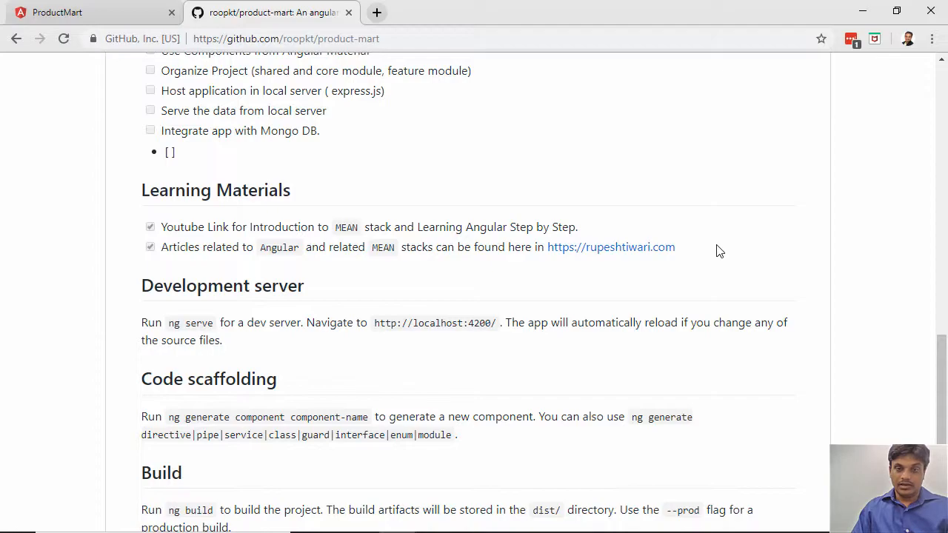
Highlight the sentence on where articles are found, then open a new blank tab.
{"action": "left_click_drag", "start_coordinate": [456, 247], "coordinate": [675, 247]}
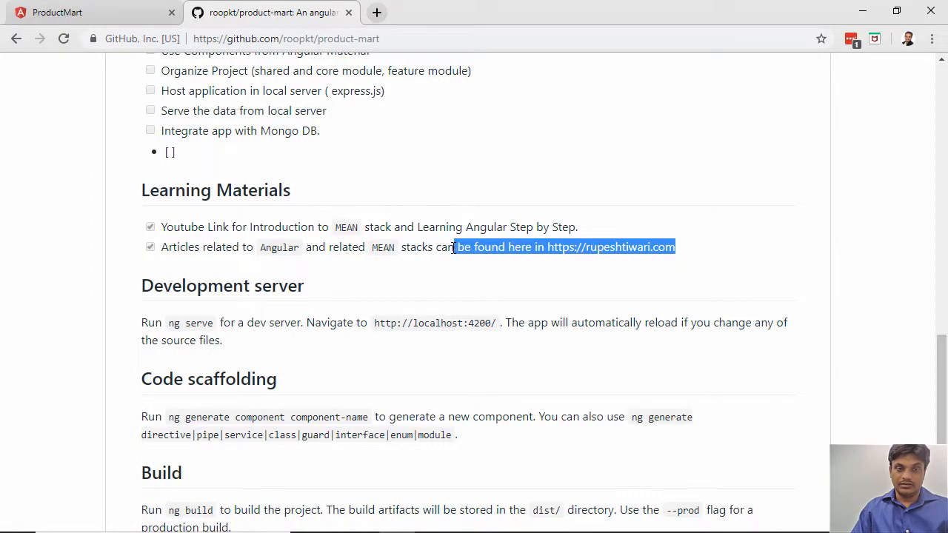
{"action": "left_click", "coordinate": [476, 287]}
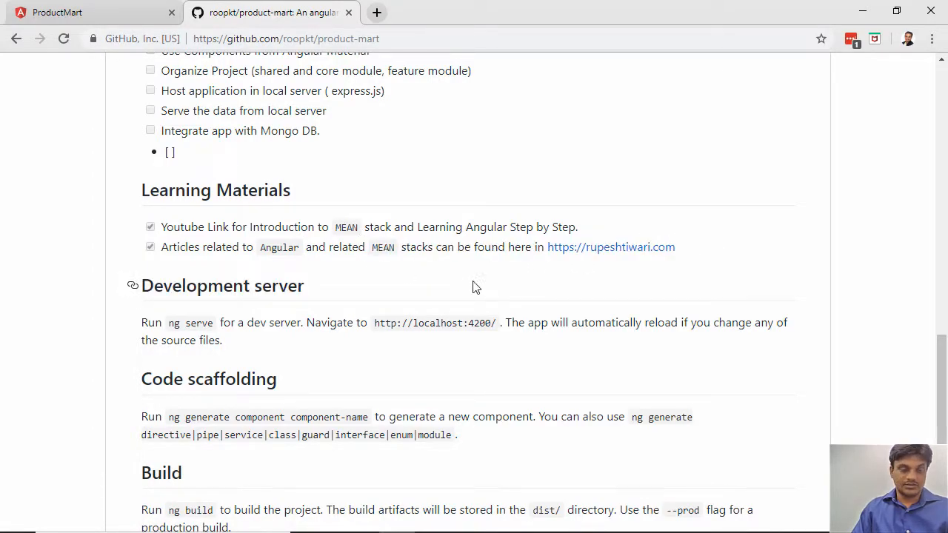
{"action": "scroll", "scroll_direction": "down", "scroll_amount": 3}
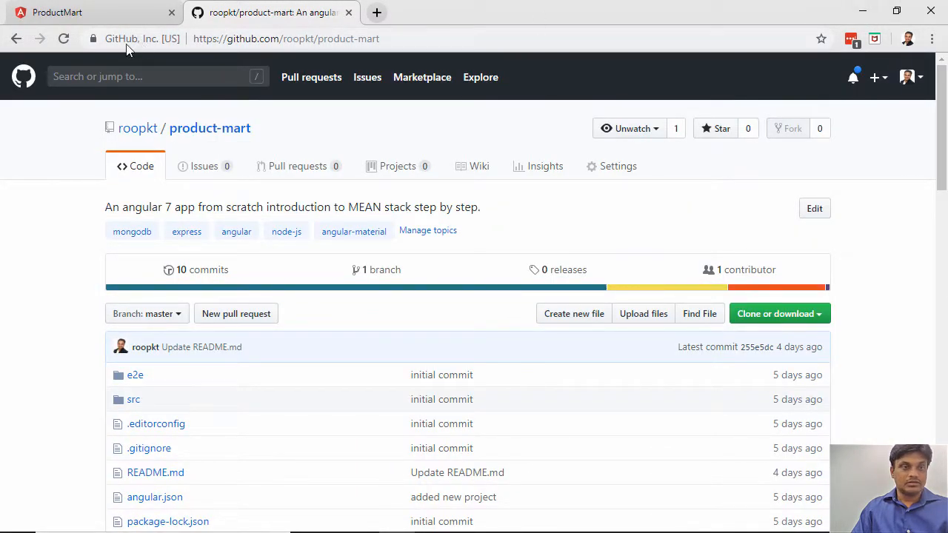
{"action": "left_click", "coordinate": [67, 12]}
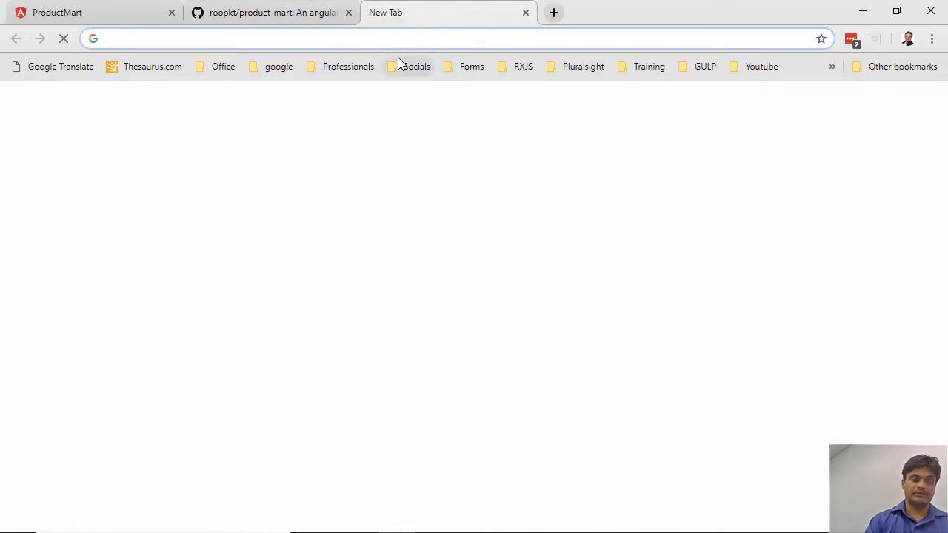
Search Google for 'angular material' and open the official Angular Material site.
{"action": "type", "text": "angular"}
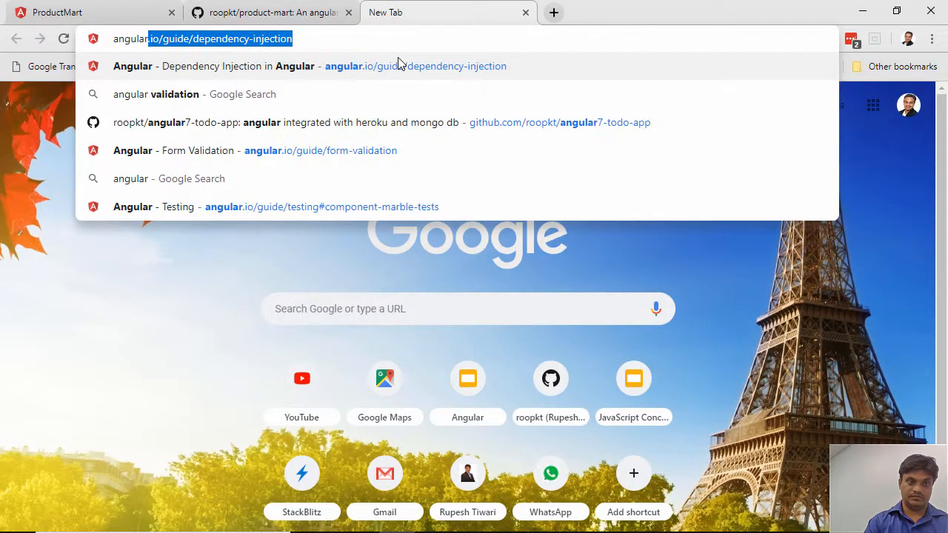
{"action": "type", "text": "angular material"}
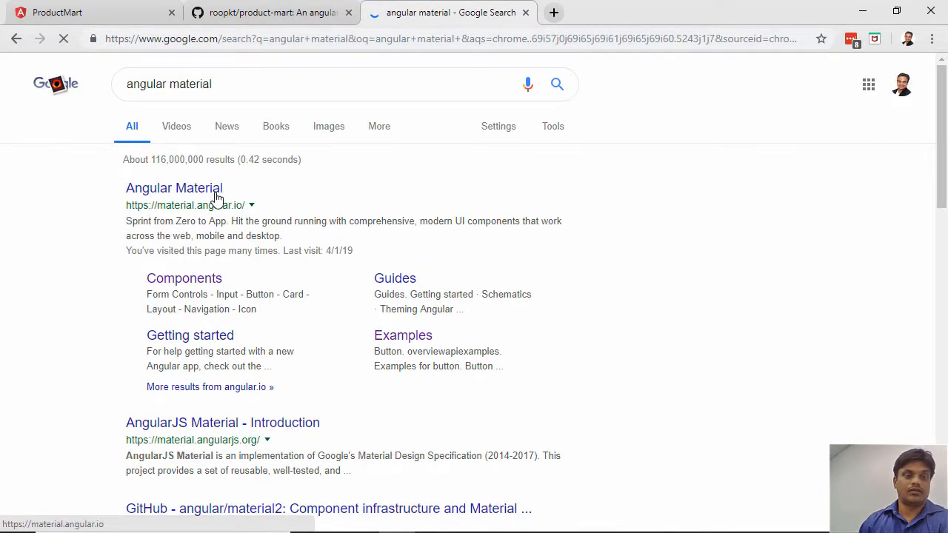
{"action": "left_click", "coordinate": [174, 187]}
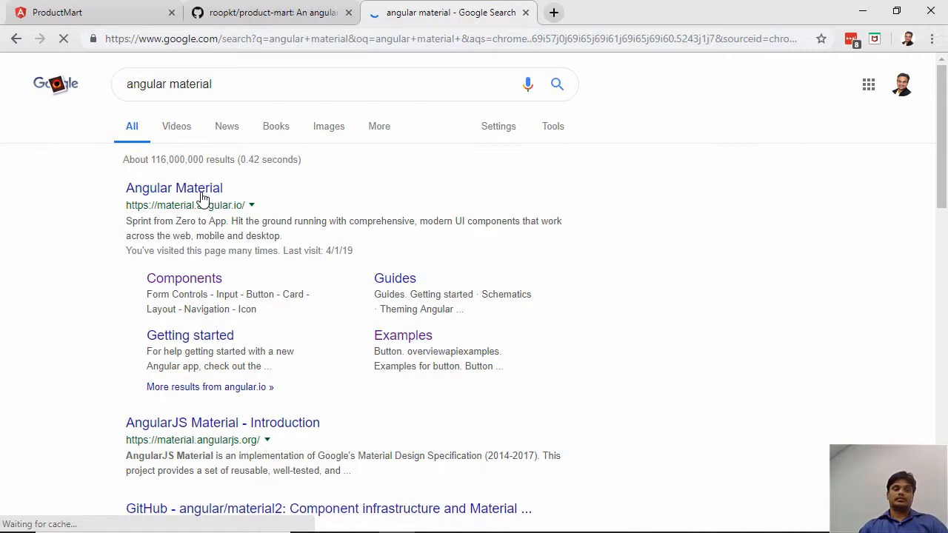
{"action": "left_click", "coordinate": [200, 191]}
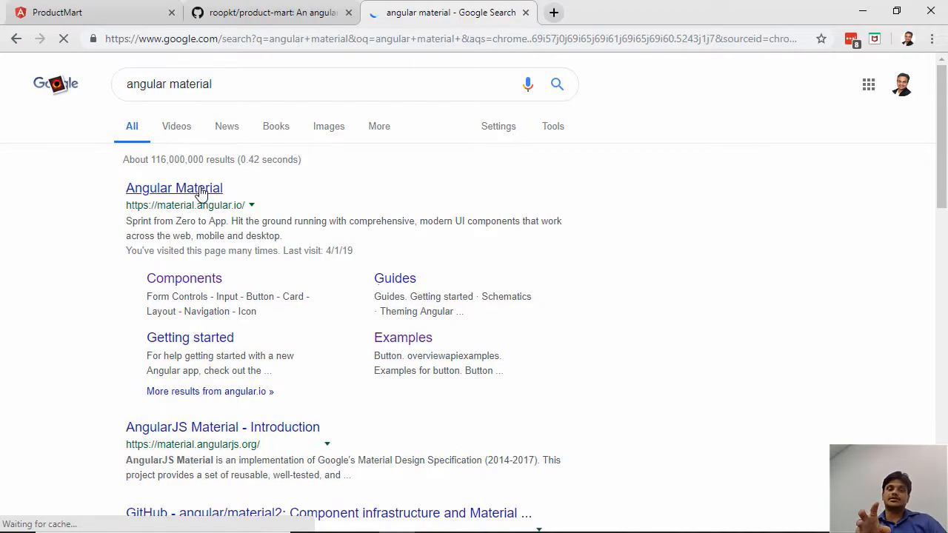
{"action": "left_click", "coordinate": [173, 187]}
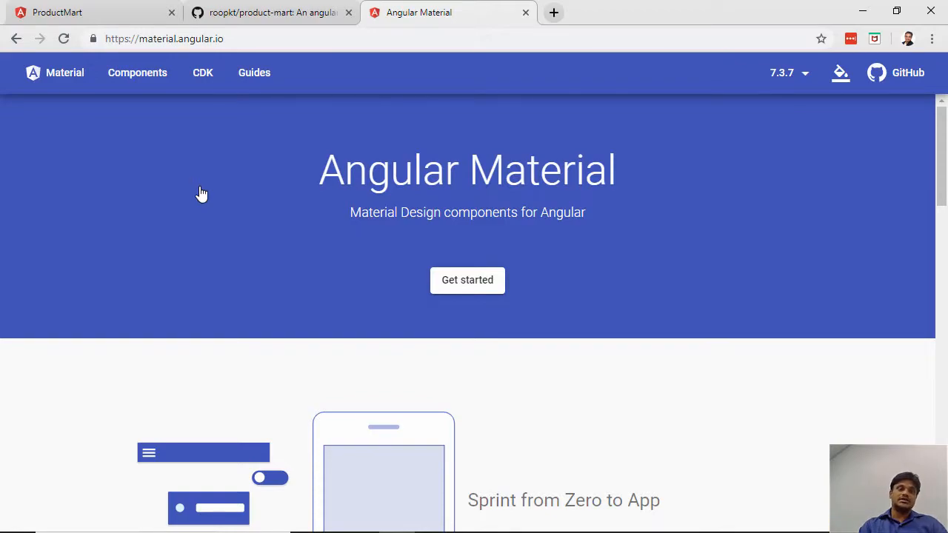
{"action": "mouse_move", "coordinate": [225, 180]}
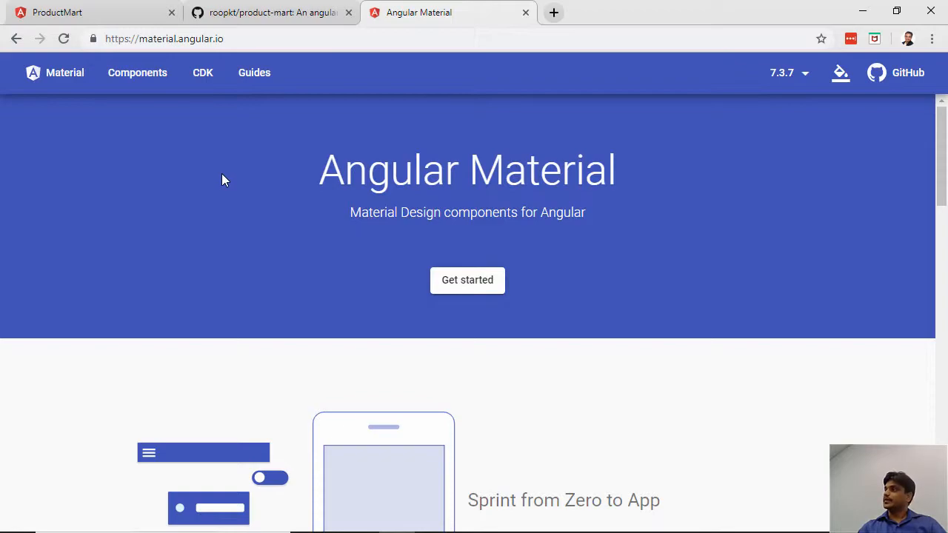
{"action": "mouse_move", "coordinate": [334, 300]}
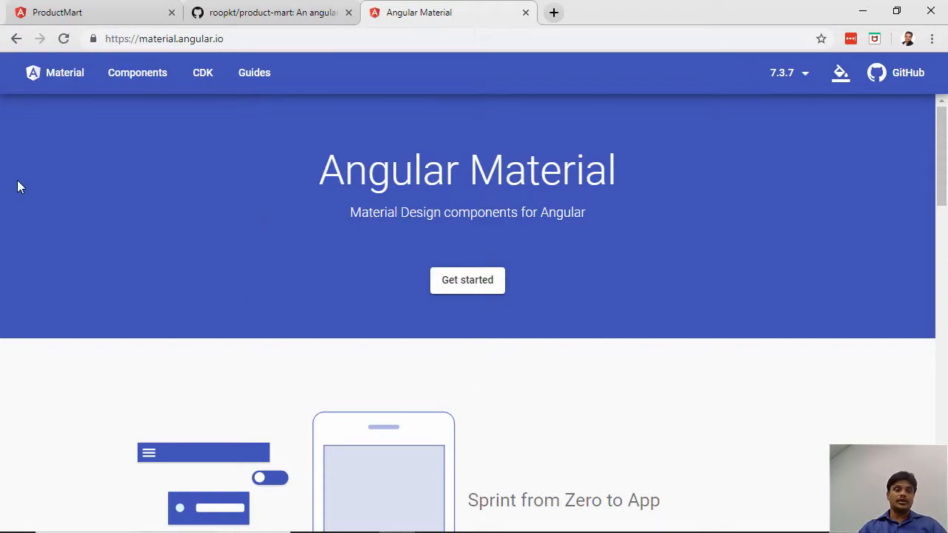
{"action": "mouse_move", "coordinate": [165, 191]}
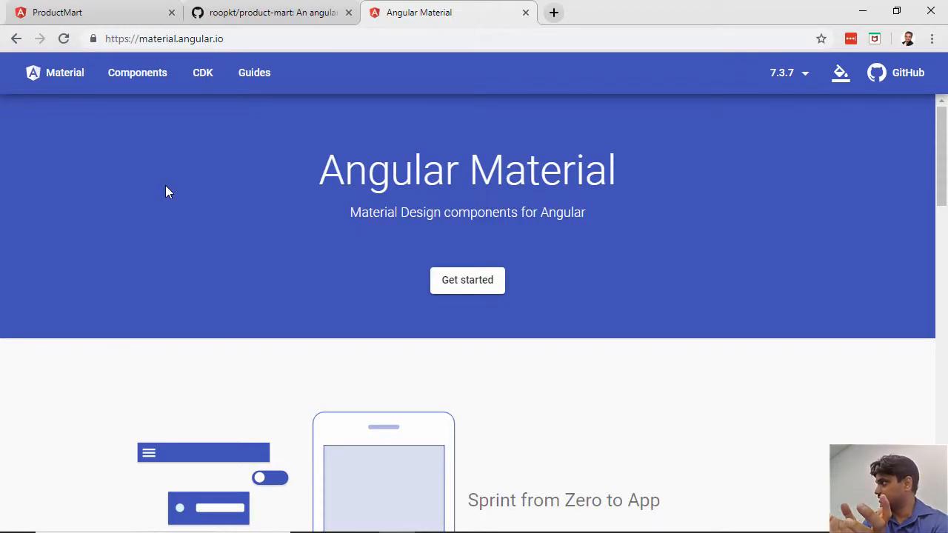
{"action": "mouse_move", "coordinate": [144, 86]}
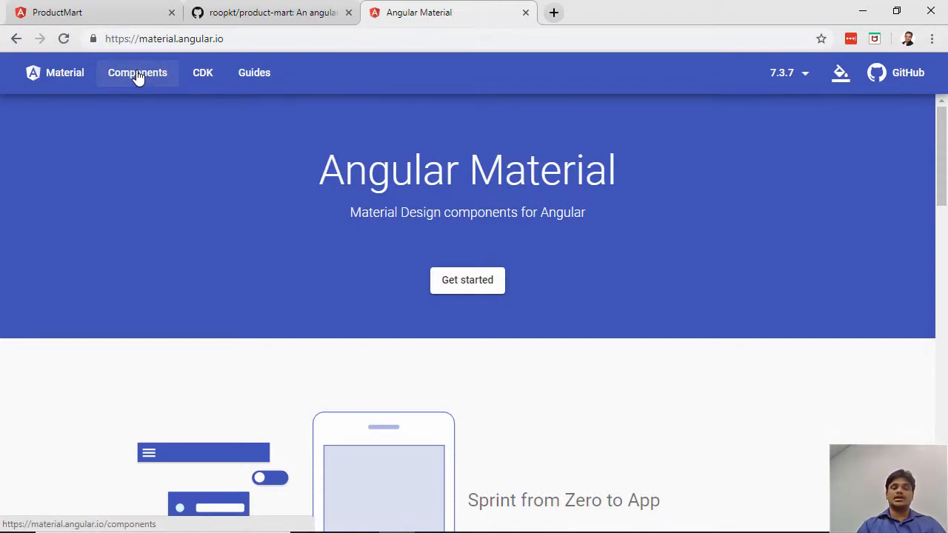
Go from the components catalogue to Autocomplete and show its live examples.
{"action": "left_click", "coordinate": [137, 72]}
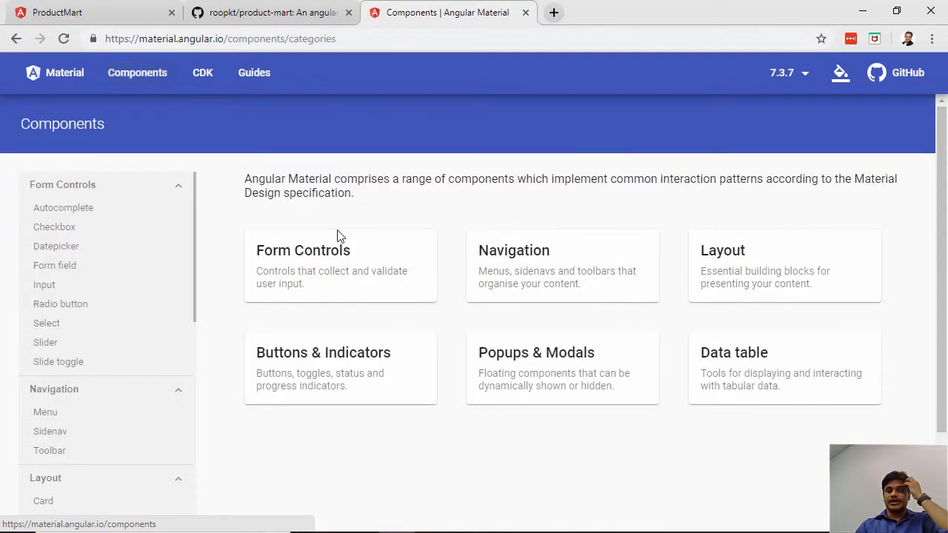
{"action": "mouse_move", "coordinate": [410, 303]}
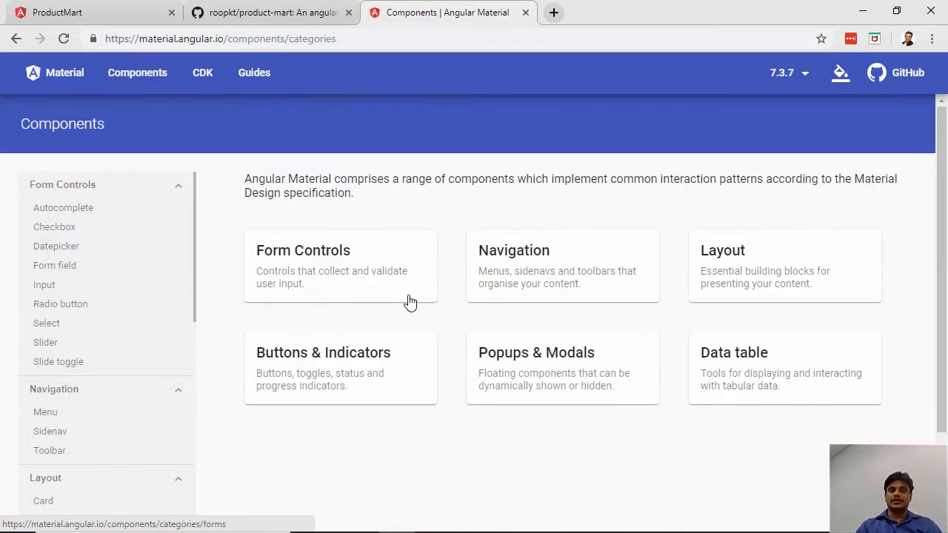
{"action": "mouse_move", "coordinate": [298, 274]}
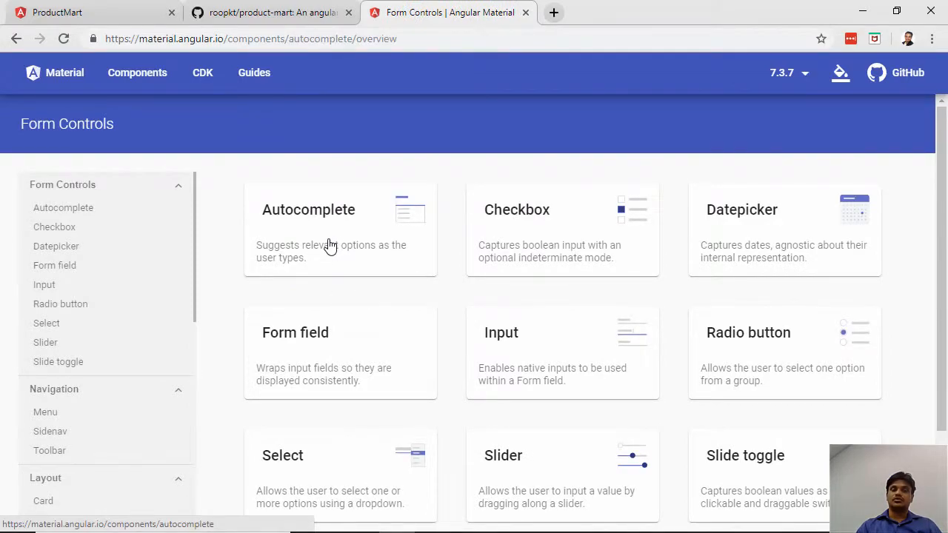
{"action": "left_click", "coordinate": [308, 209]}
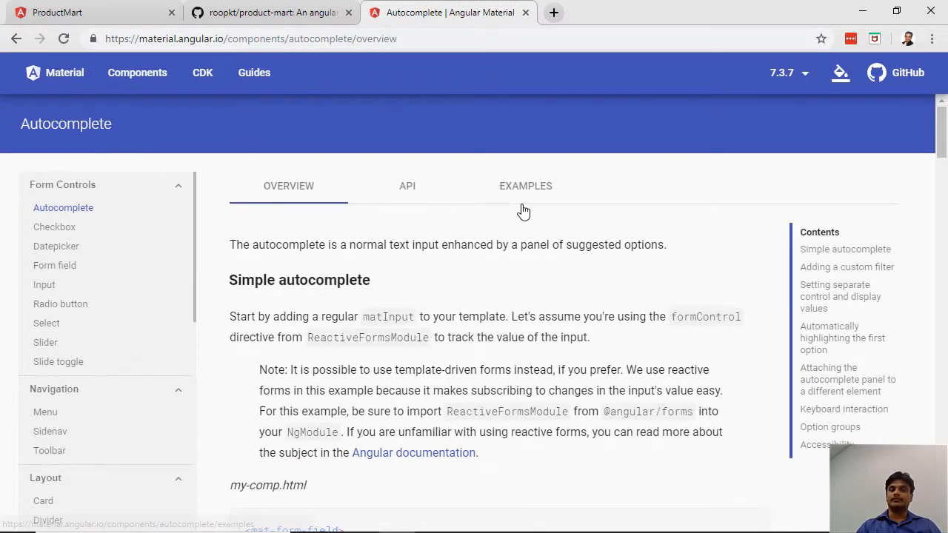
{"action": "left_click", "coordinate": [525, 186]}
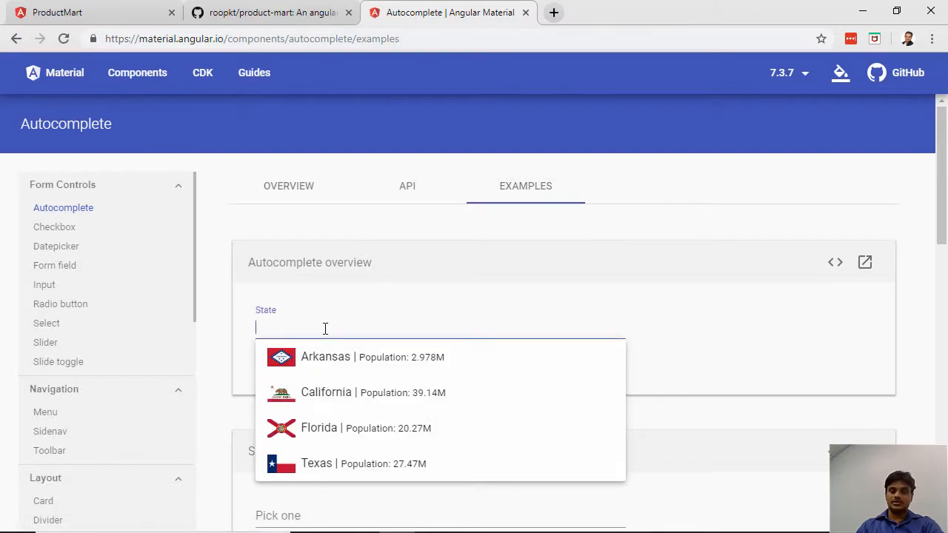
{"action": "mouse_move", "coordinate": [835, 262]}
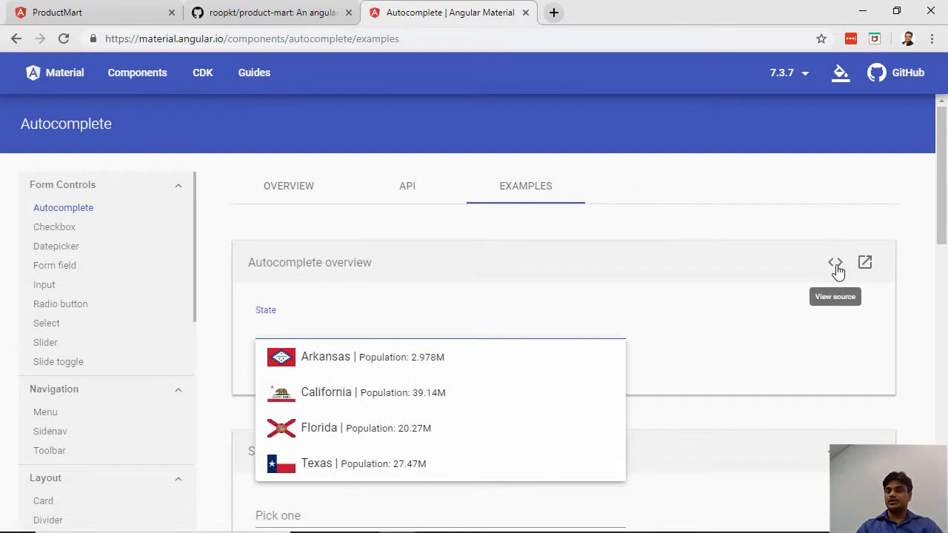
View the overview example's TypeScript and HTML, highlighting filteredStates and mat-autocomplete.
{"action": "left_click", "coordinate": [835, 262]}
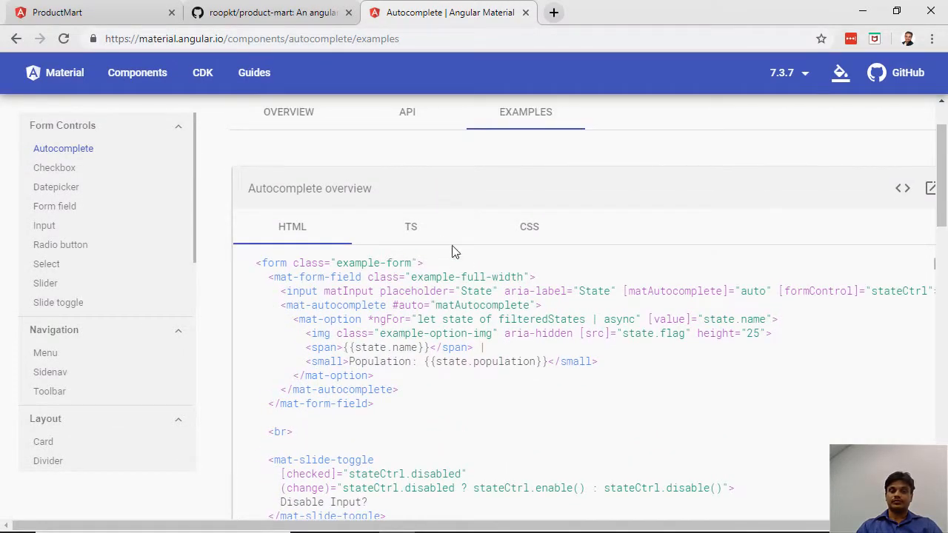
{"action": "left_click", "coordinate": [411, 227]}
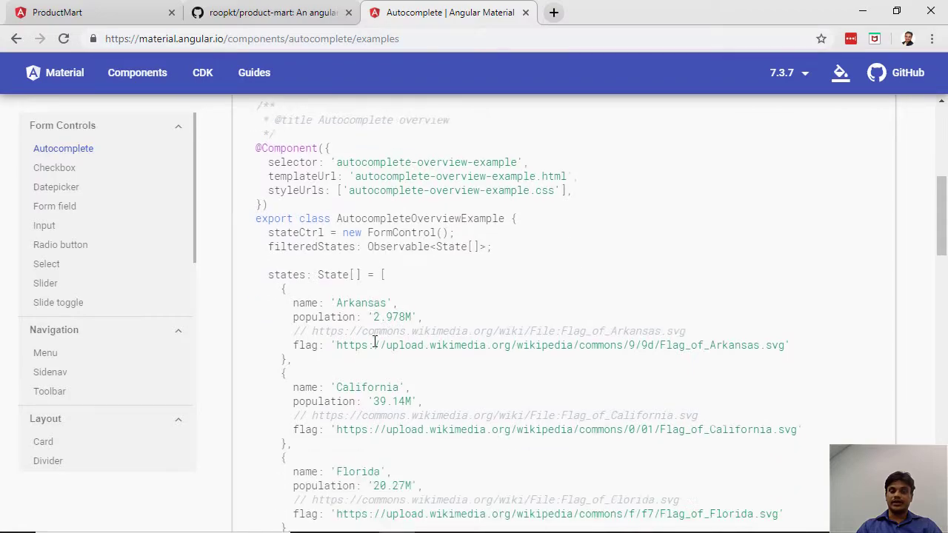
{"action": "scroll", "scroll_direction": "down", "scroll_amount": 3}
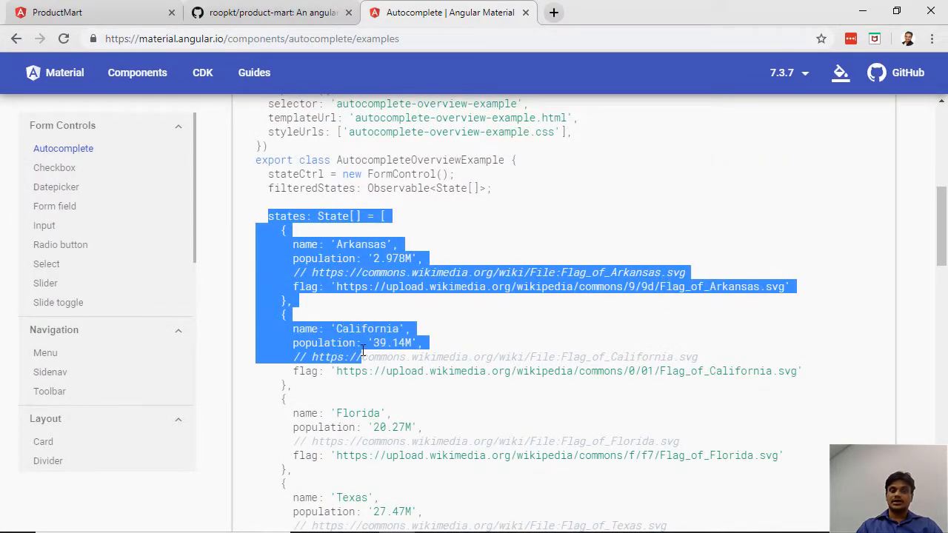
{"action": "scroll", "scroll_direction": "down", "scroll_amount": 3}
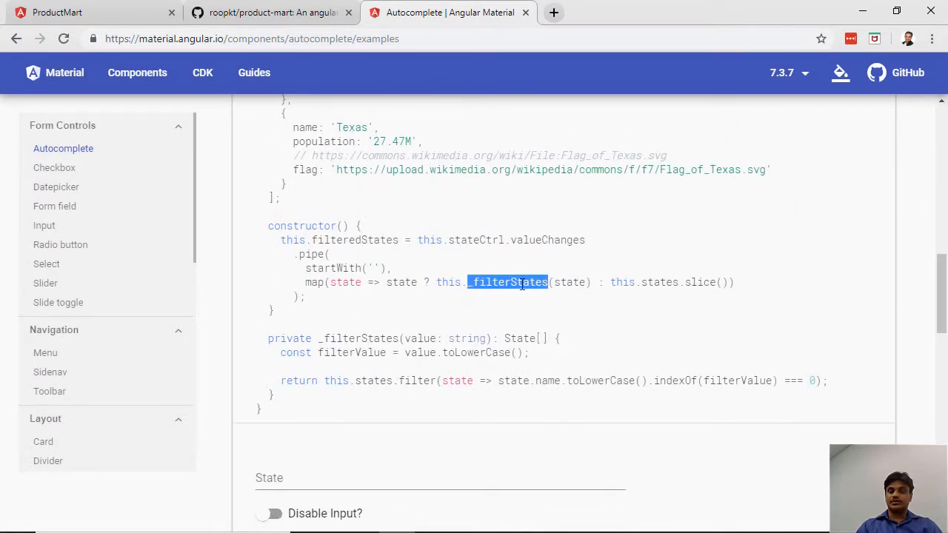
{"action": "left_click", "coordinate": [311, 282]}
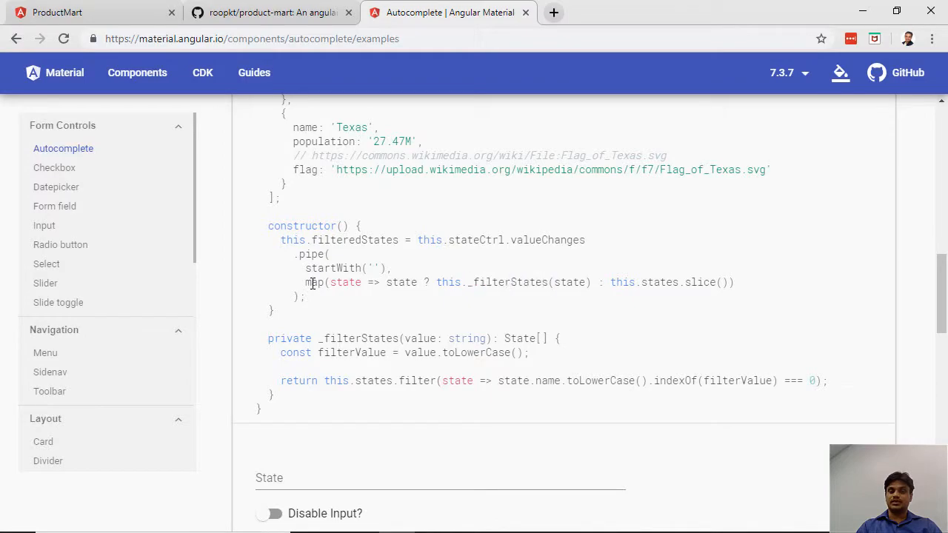
{"action": "double_click", "coordinate": [356, 239]}
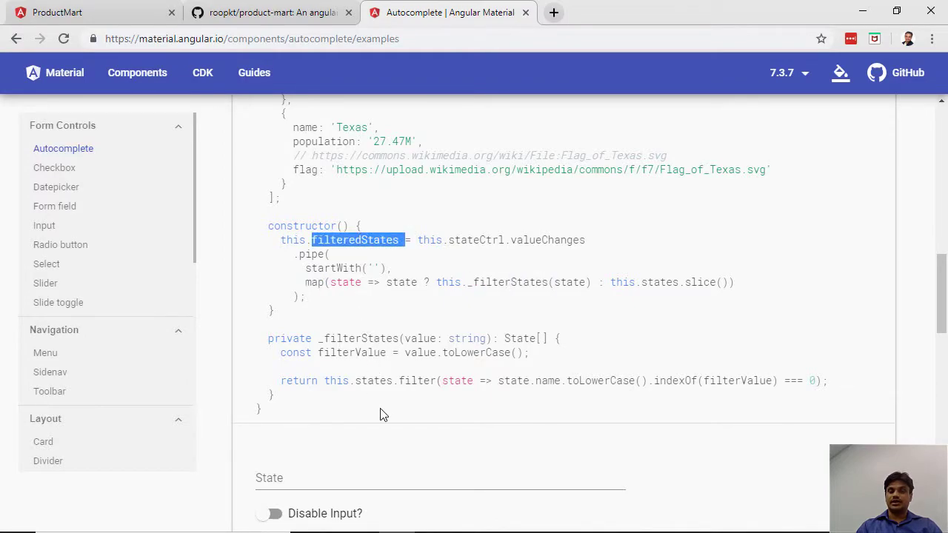
{"action": "scroll", "scroll_direction": "up", "scroll_amount": 3}
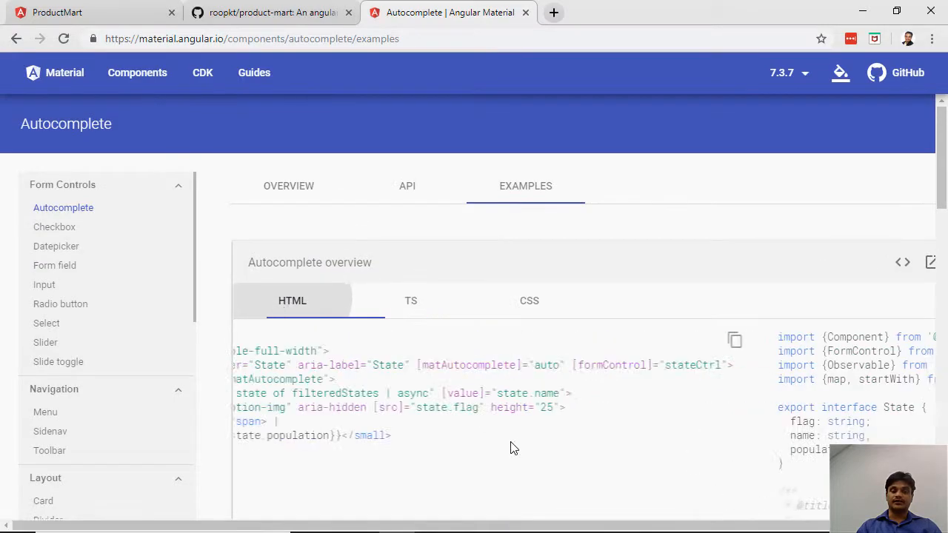
{"action": "scroll", "scroll_direction": "down", "scroll_amount": 3}
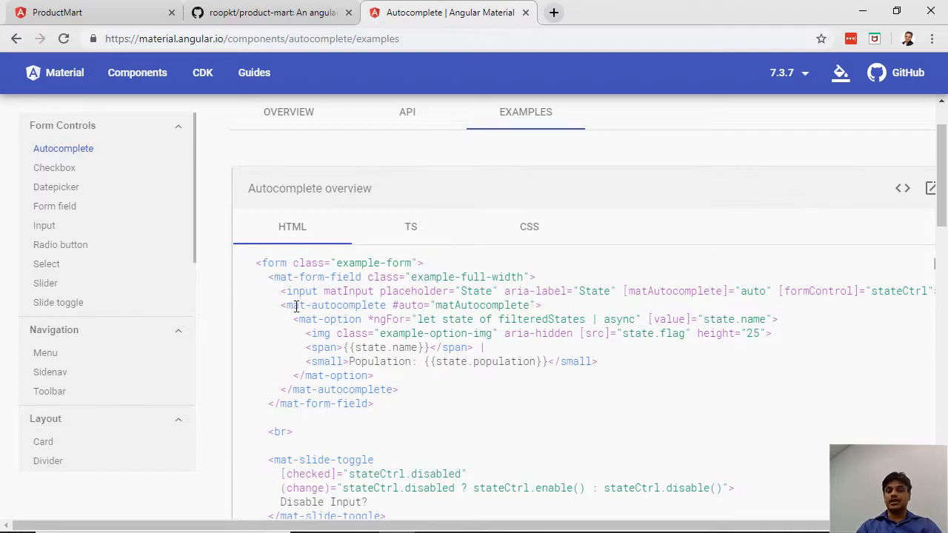
{"action": "double_click", "coordinate": [337, 305]}
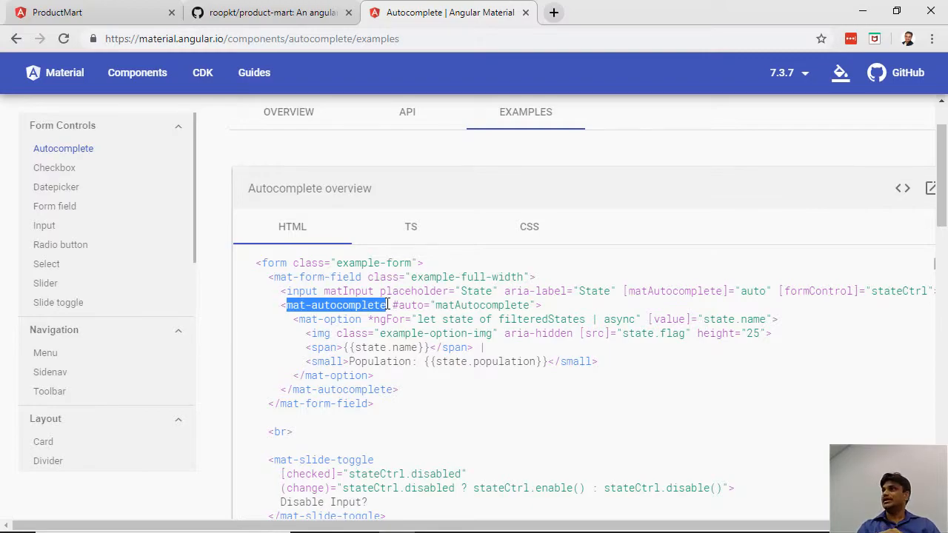
{"action": "mouse_move", "coordinate": [485, 335]}
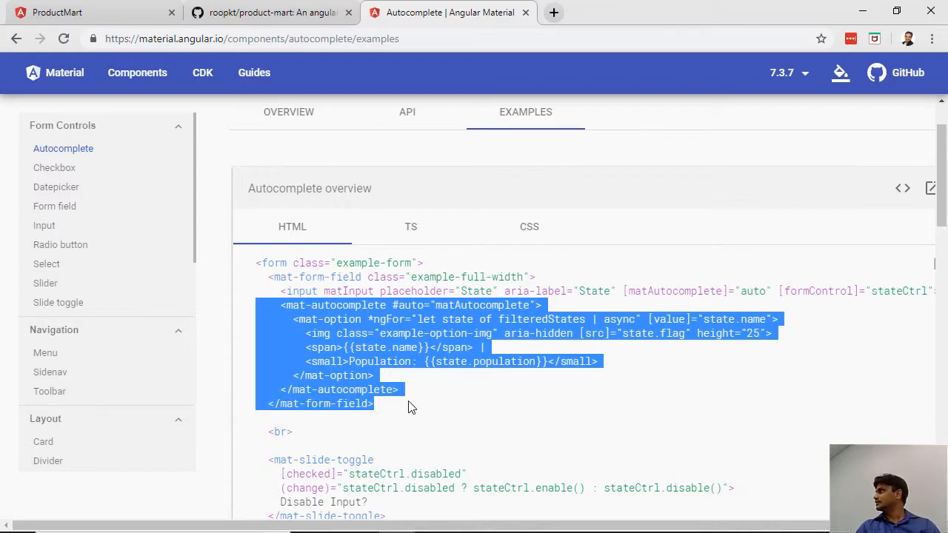
{"action": "mouse_move", "coordinate": [405, 410]}
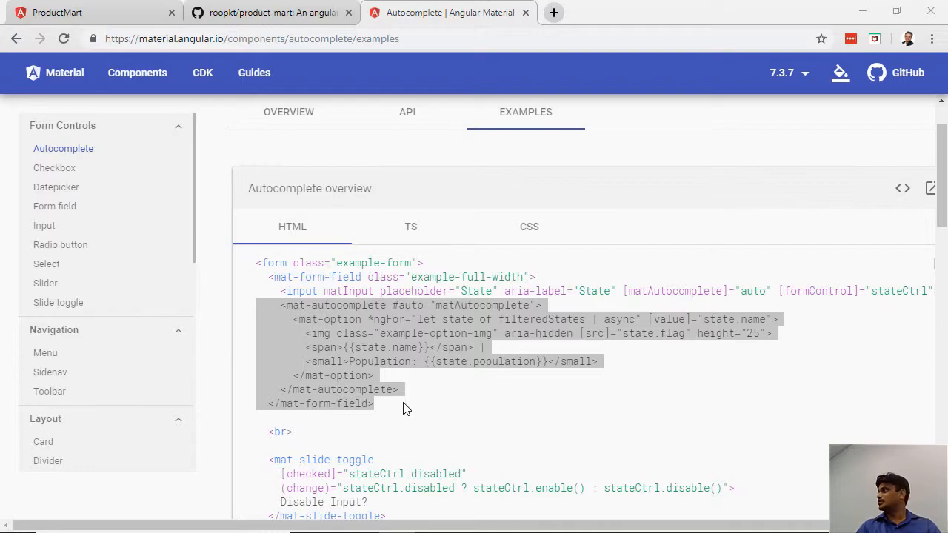
{"action": "mouse_move", "coordinate": [348, 112]}
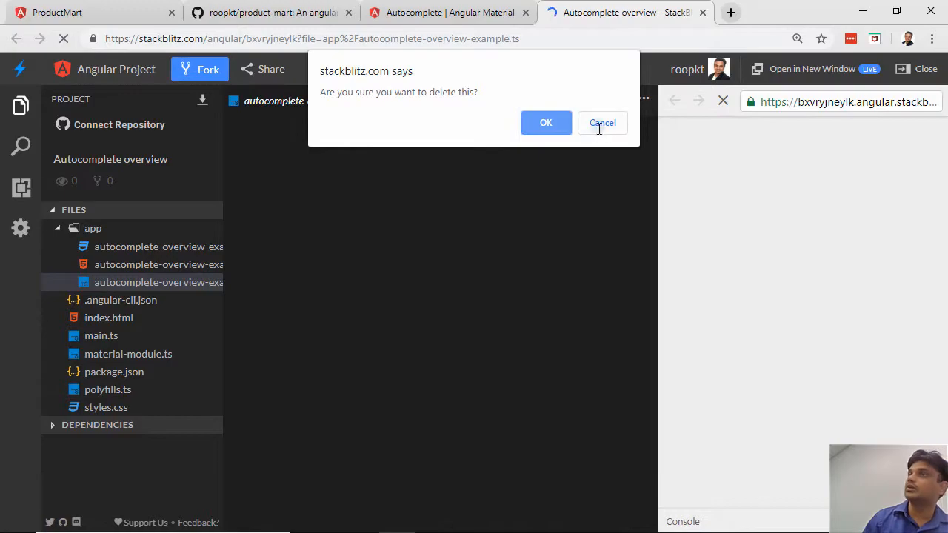
Keep the example file and open its HTML template and stylesheet in StackBlitz.
{"action": "left_click", "coordinate": [602, 122]}
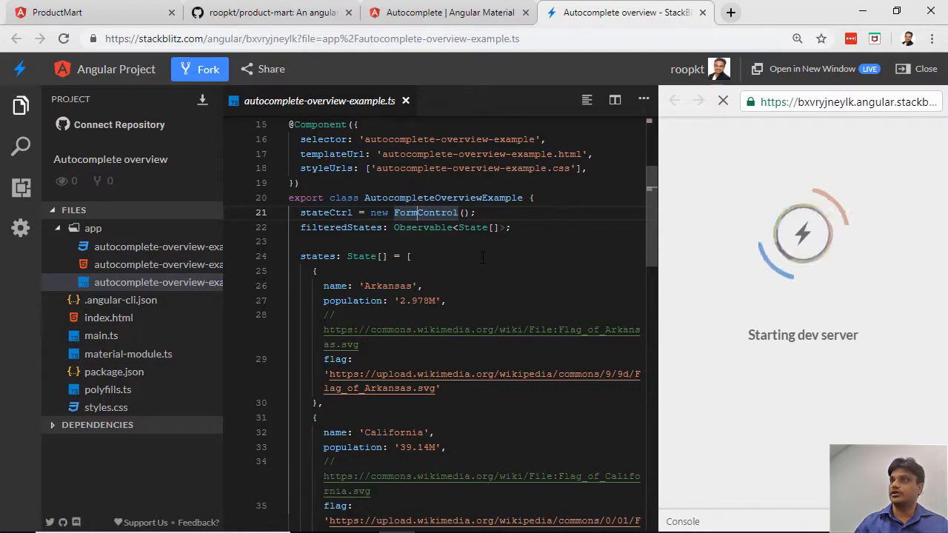
{"action": "scroll", "scroll_direction": "down", "scroll_amount": 3}
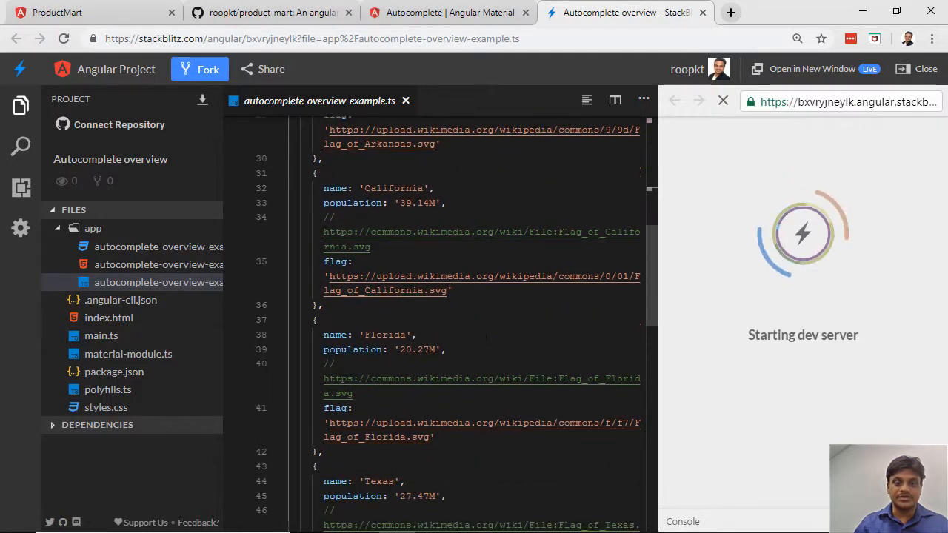
{"action": "scroll", "scroll_direction": "down", "scroll_amount": 3}
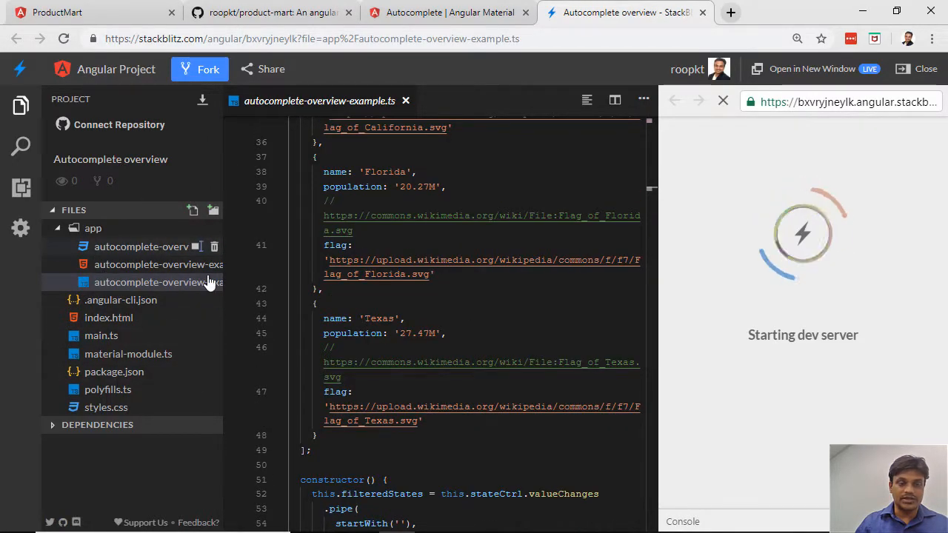
{"action": "left_click", "coordinate": [159, 264]}
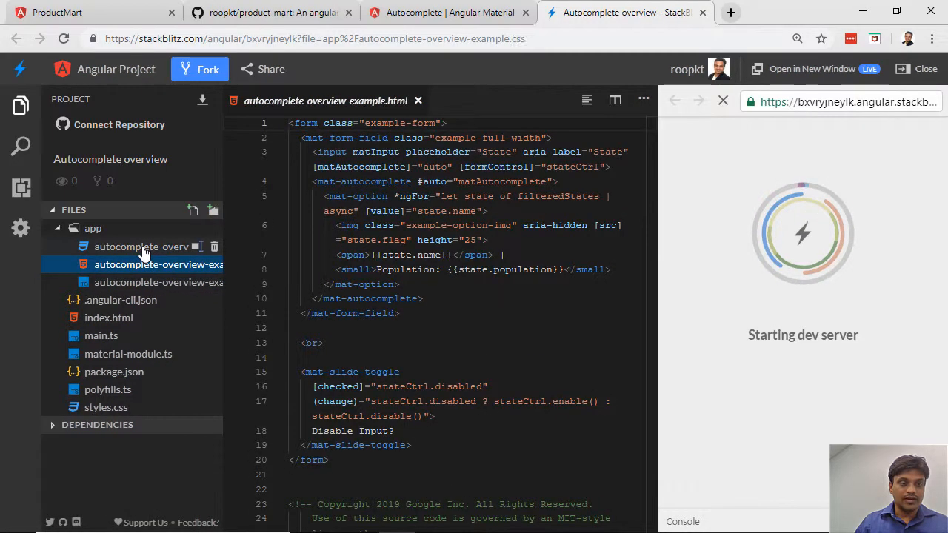
{"action": "left_click", "coordinate": [141, 246]}
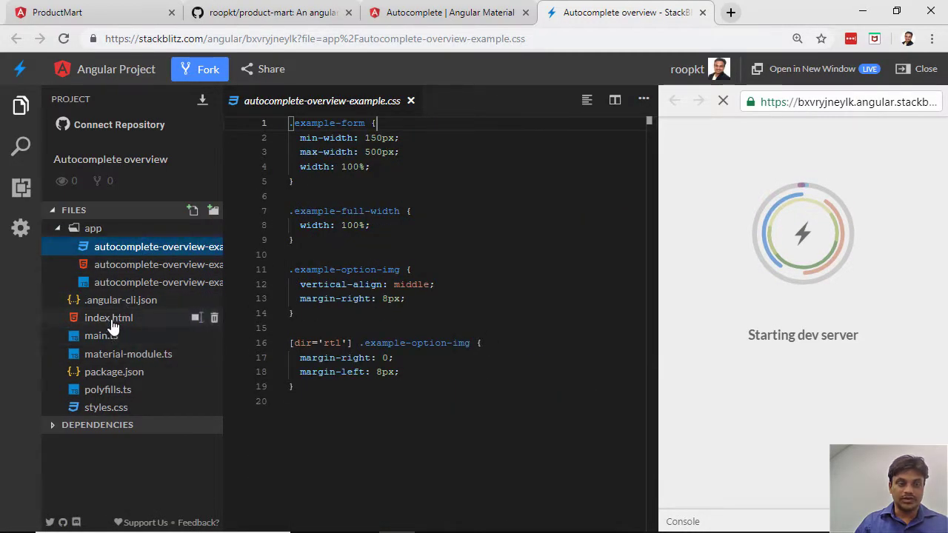
Browse main.ts, material-module.ts, polyfills.ts and package.json, then return to the Autocomplete docs.
{"action": "left_click", "coordinate": [108, 317]}
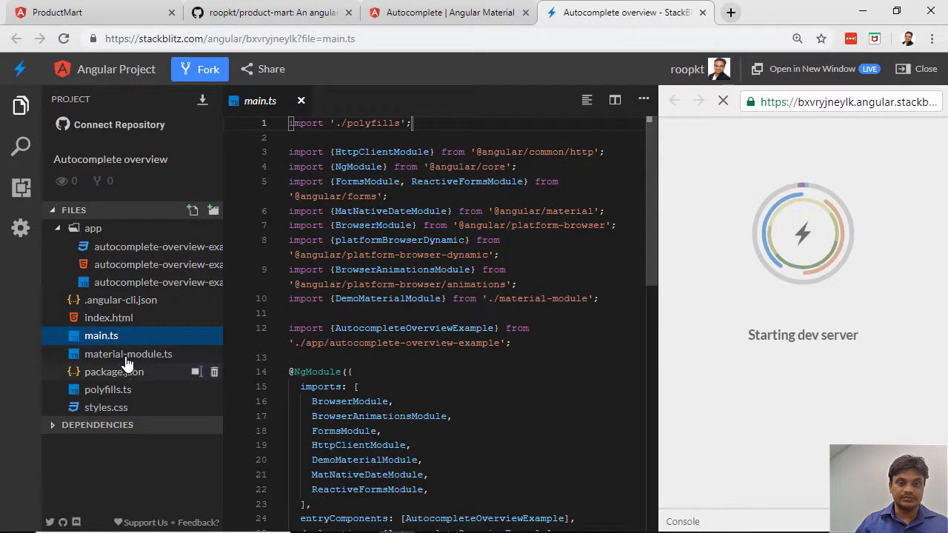
{"action": "left_click", "coordinate": [128, 354]}
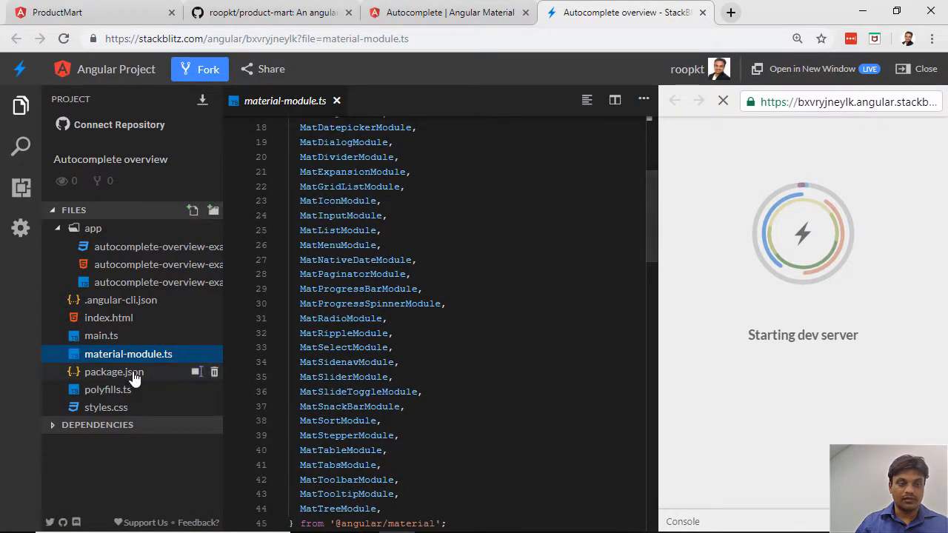
{"action": "left_click", "coordinate": [108, 388]}
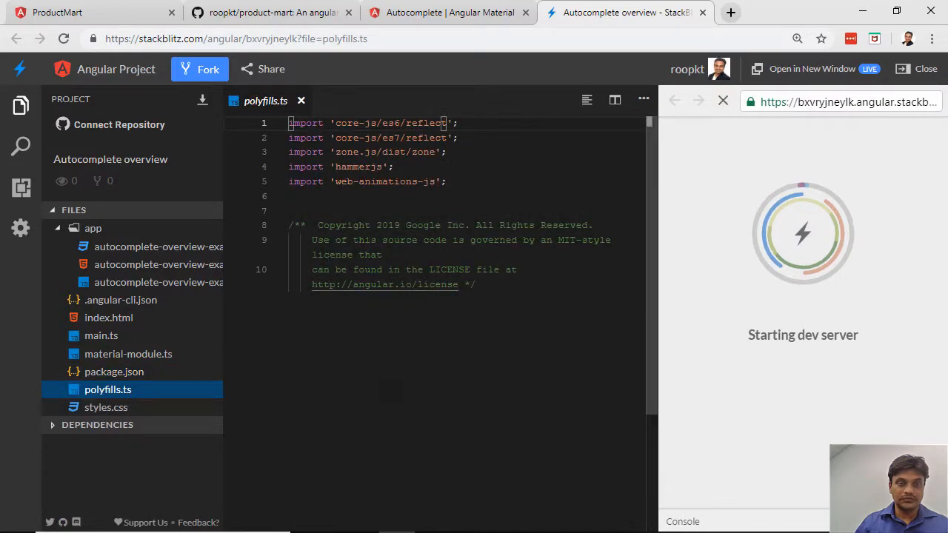
{"action": "left_click", "coordinate": [114, 371]}
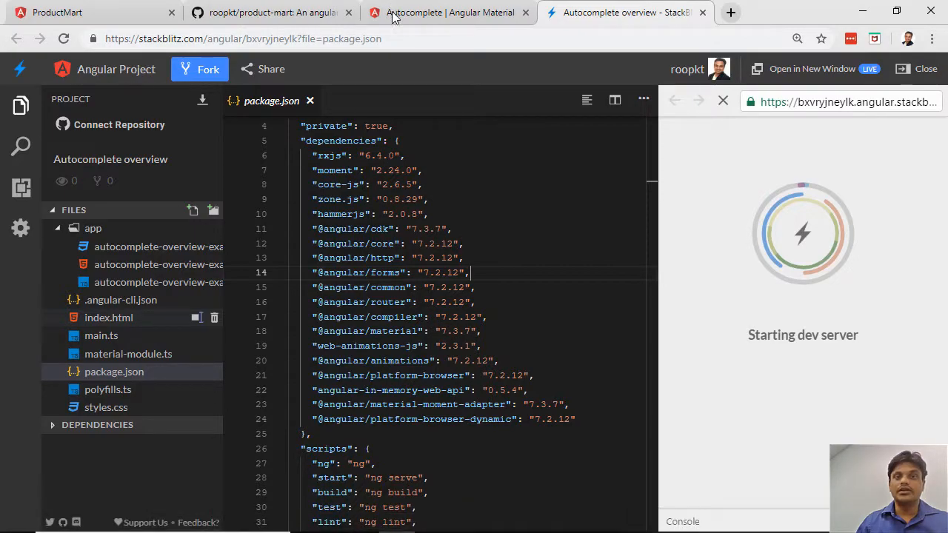
{"action": "left_click", "coordinate": [450, 13]}
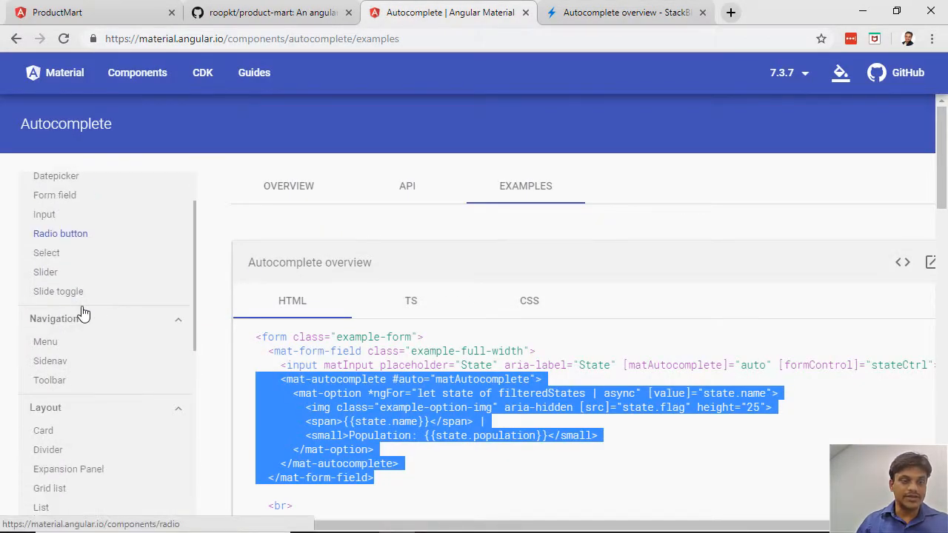
Open Card docs, view the basic cards source, switch to API, and close StackBlitz.
{"action": "scroll", "scroll_direction": "down", "scroll_amount": 3}
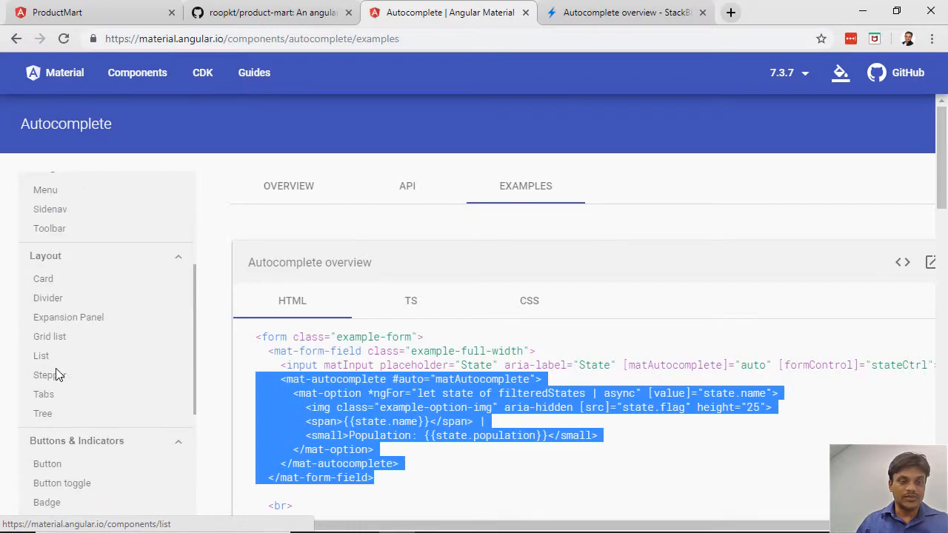
{"action": "left_click", "coordinate": [43, 279]}
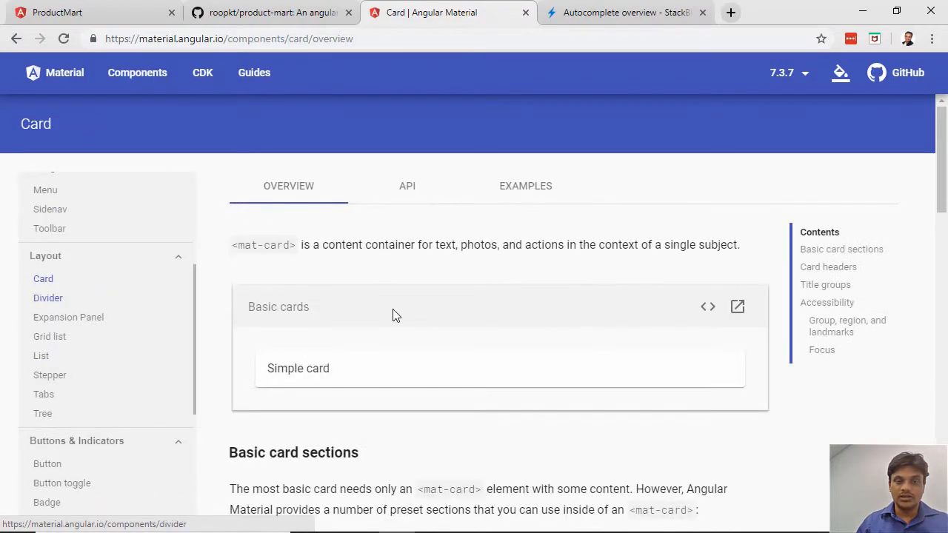
{"action": "left_click", "coordinate": [707, 306]}
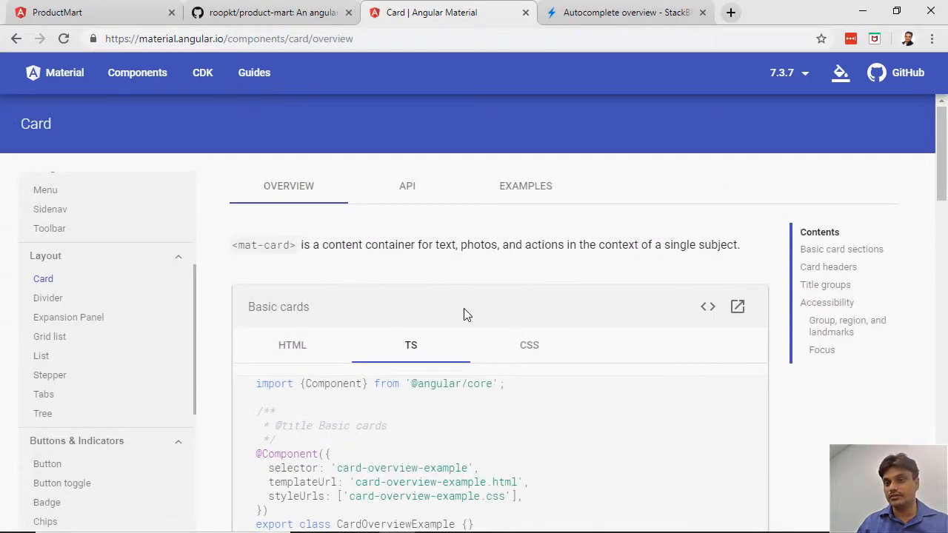
{"action": "mouse_move", "coordinate": [535, 294]}
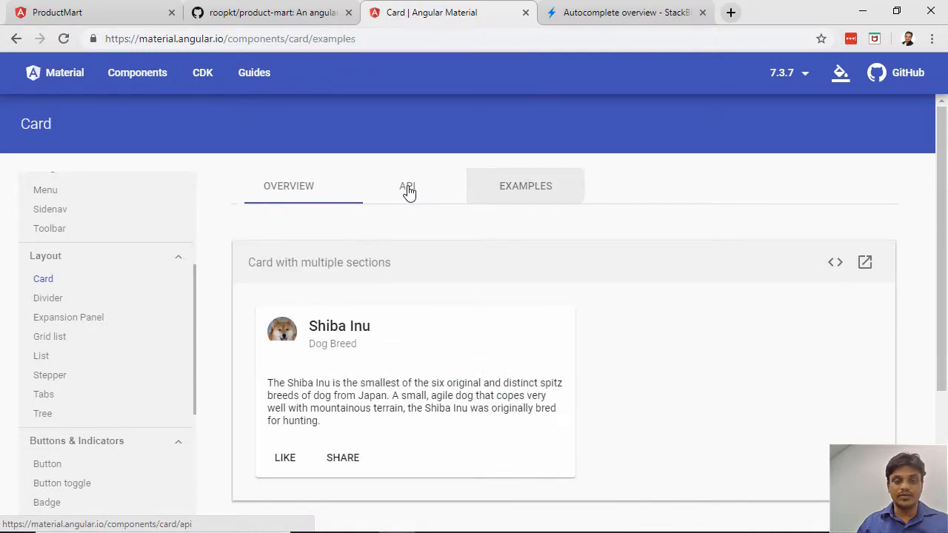
{"action": "left_click", "coordinate": [406, 186]}
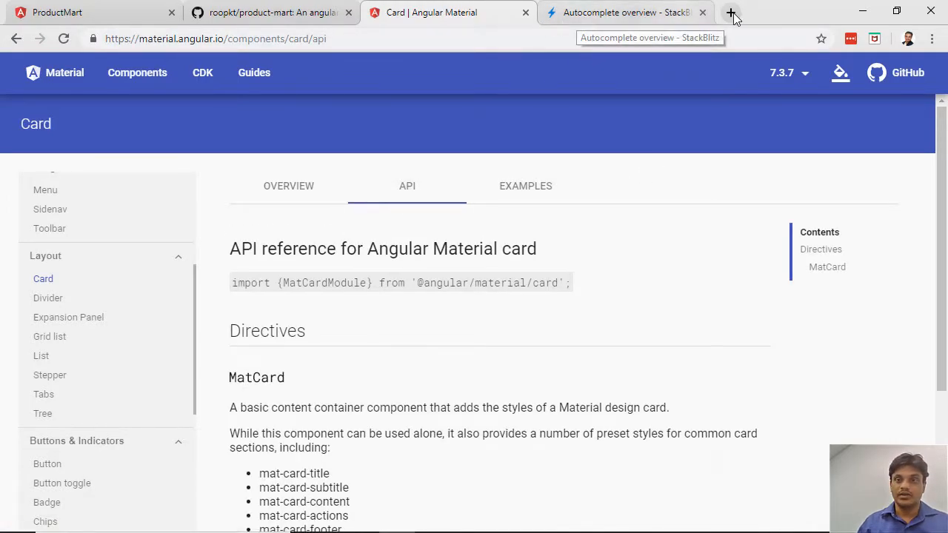
{"action": "left_click", "coordinate": [703, 11]}
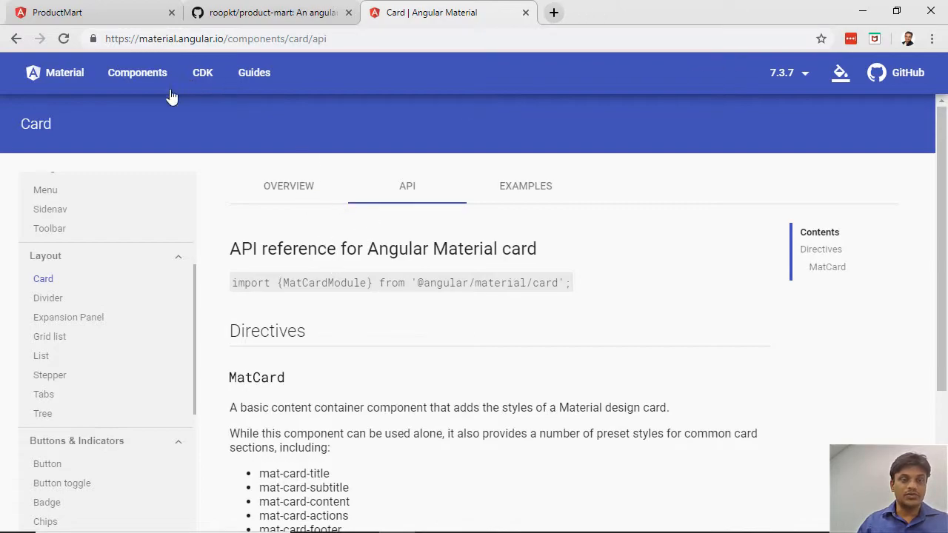
Open the Getting started guide from the home page and highlight the Step 1 install heading.
{"action": "left_click", "coordinate": [64, 72]}
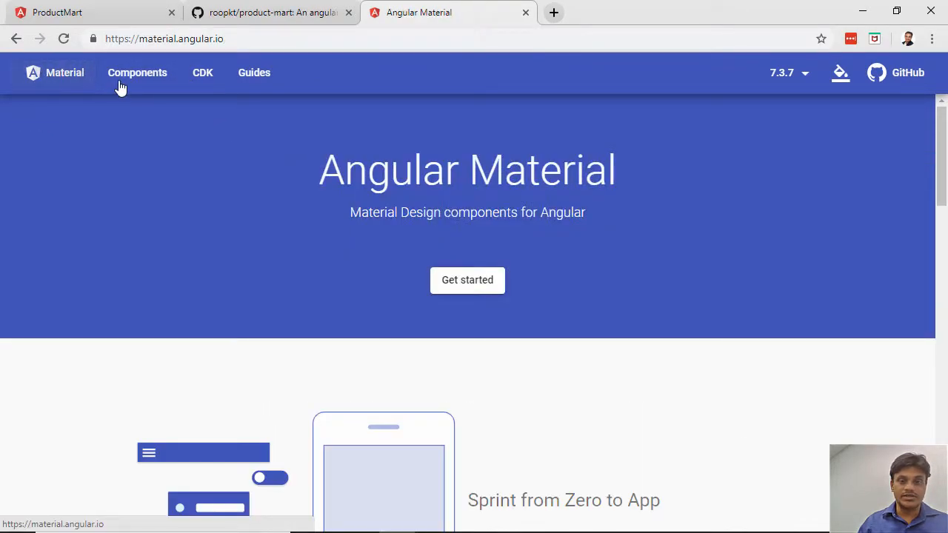
{"action": "left_click", "coordinate": [468, 280]}
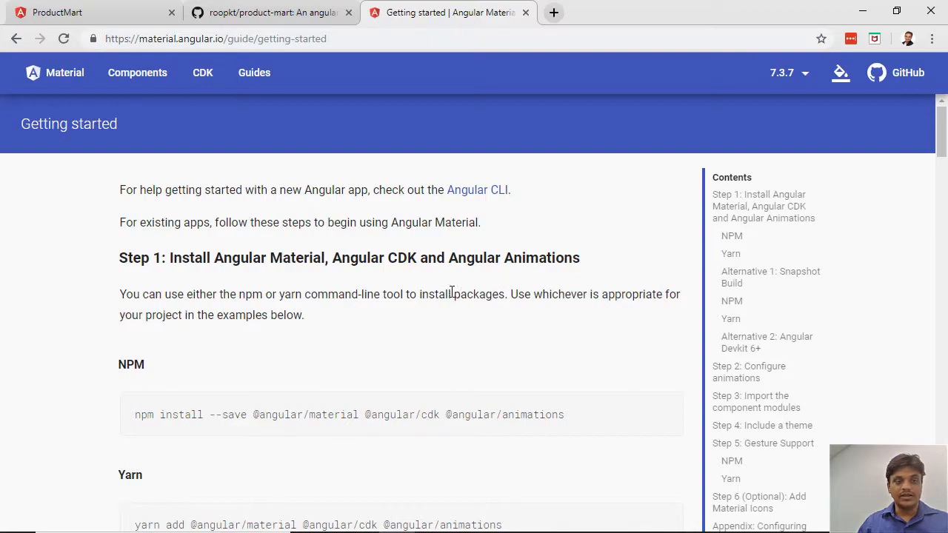
{"action": "mouse_move", "coordinate": [447, 284]}
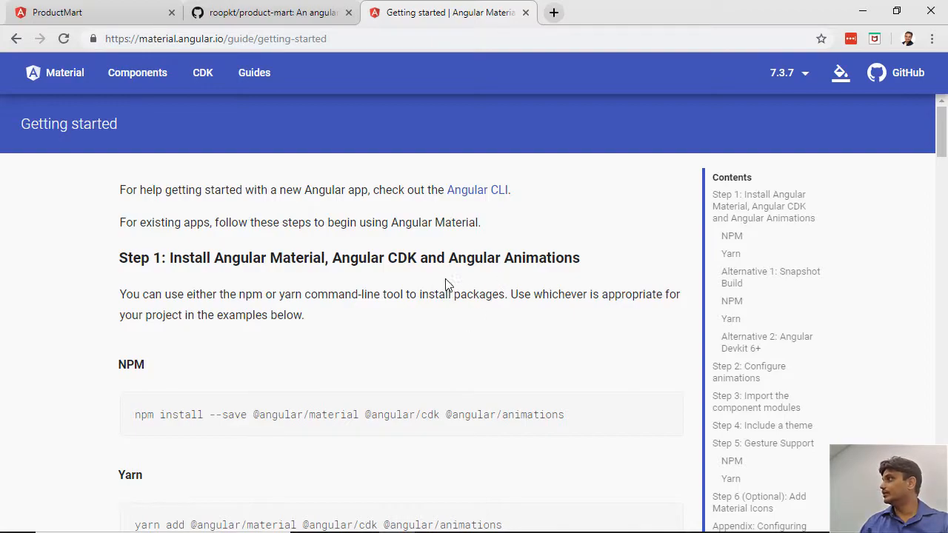
{"action": "mouse_move", "coordinate": [148, 279]}
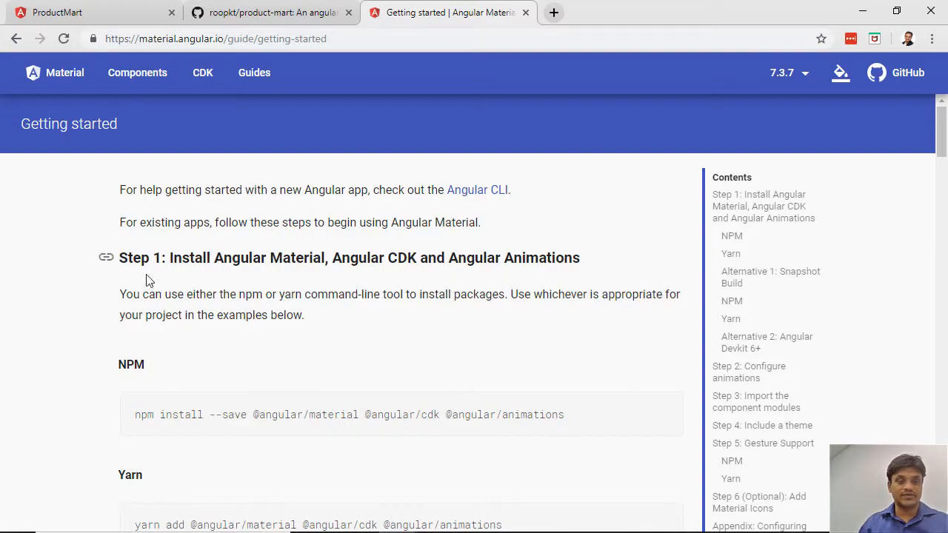
{"action": "left_click_drag", "start_coordinate": [153, 257], "coordinate": [504, 257]}
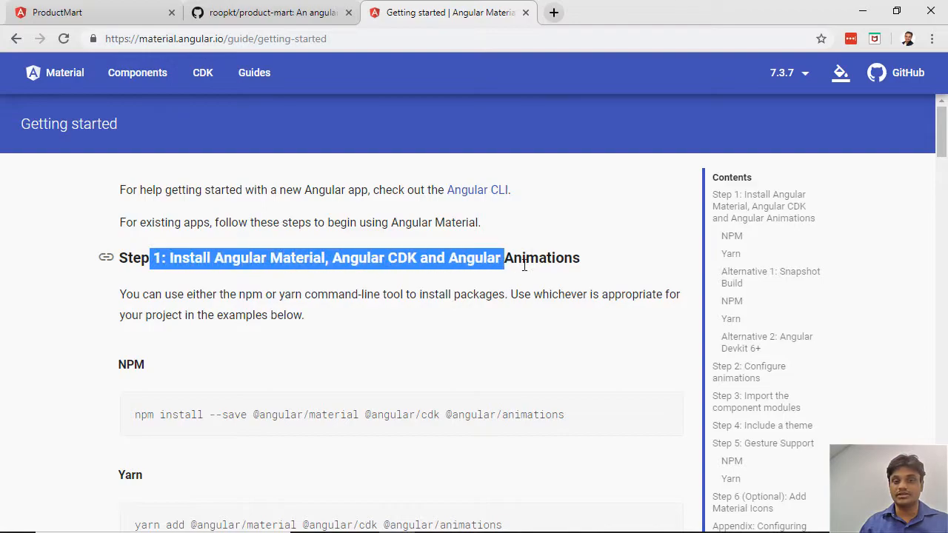
{"action": "left_click_drag", "start_coordinate": [503, 257], "coordinate": [580, 258]}
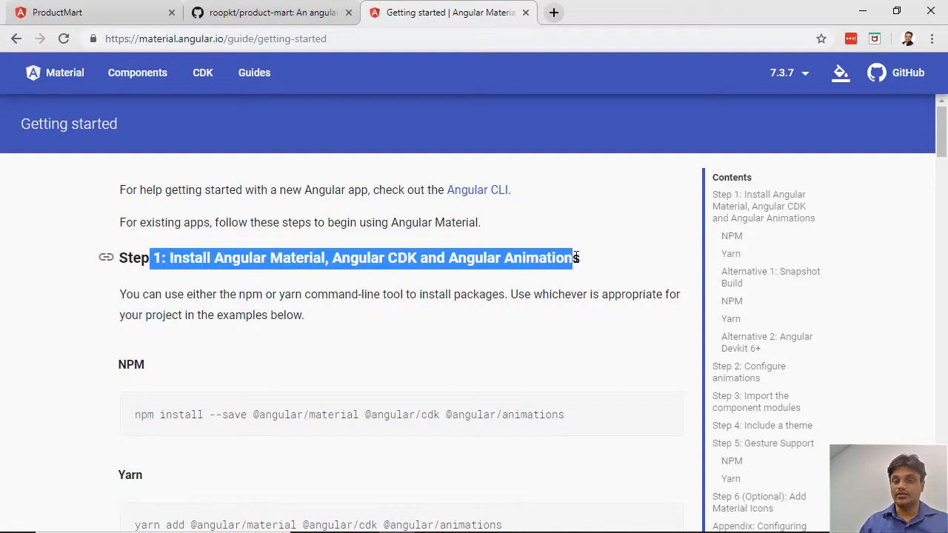
Scroll down to Step 2: Configure animations and its code samples.
{"action": "scroll", "scroll_direction": "down", "scroll_amount": 3}
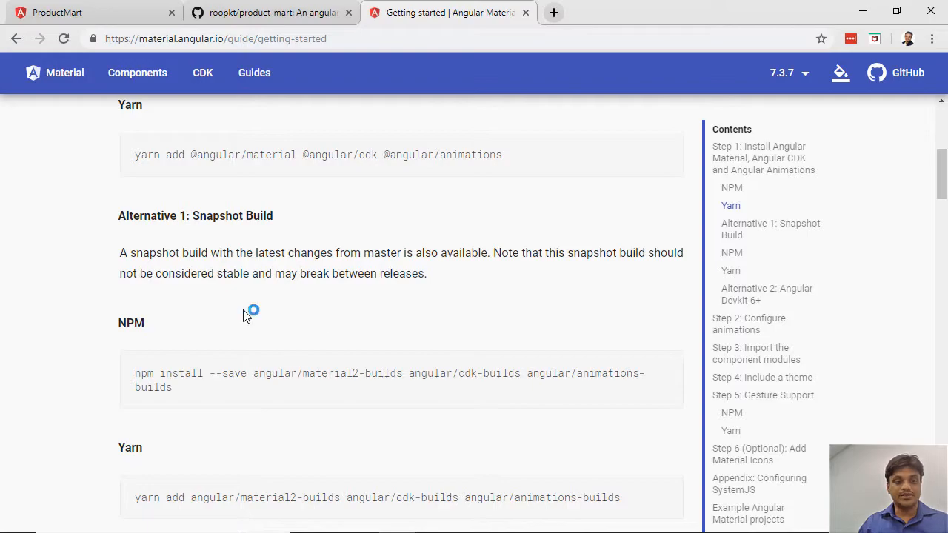
{"action": "scroll", "scroll_direction": "down", "scroll_amount": 3}
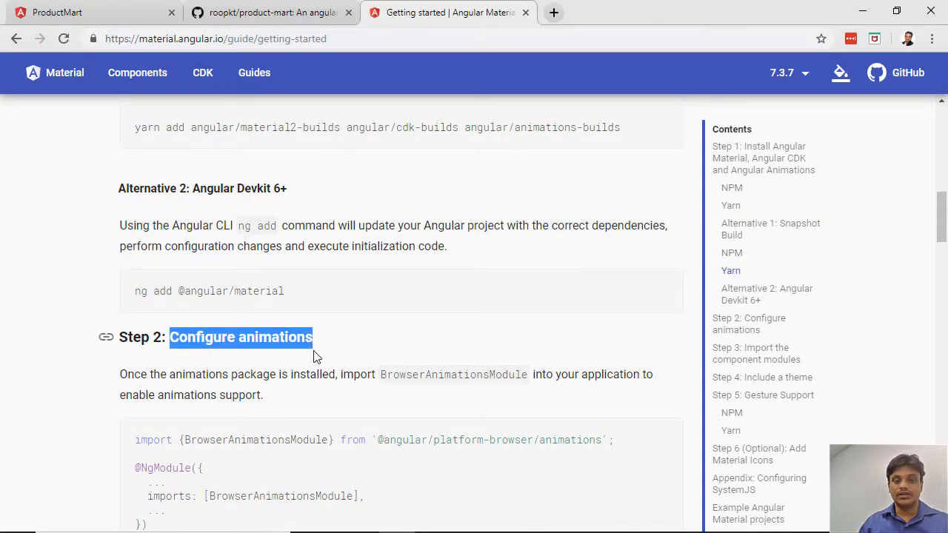
{"action": "scroll", "scroll_direction": "down", "scroll_amount": 3}
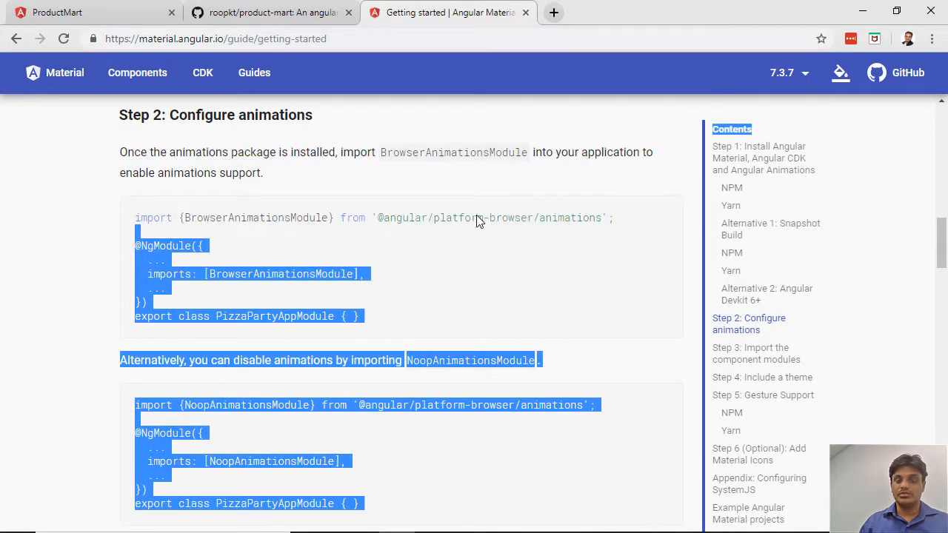
{"action": "left_click", "coordinate": [278, 274]}
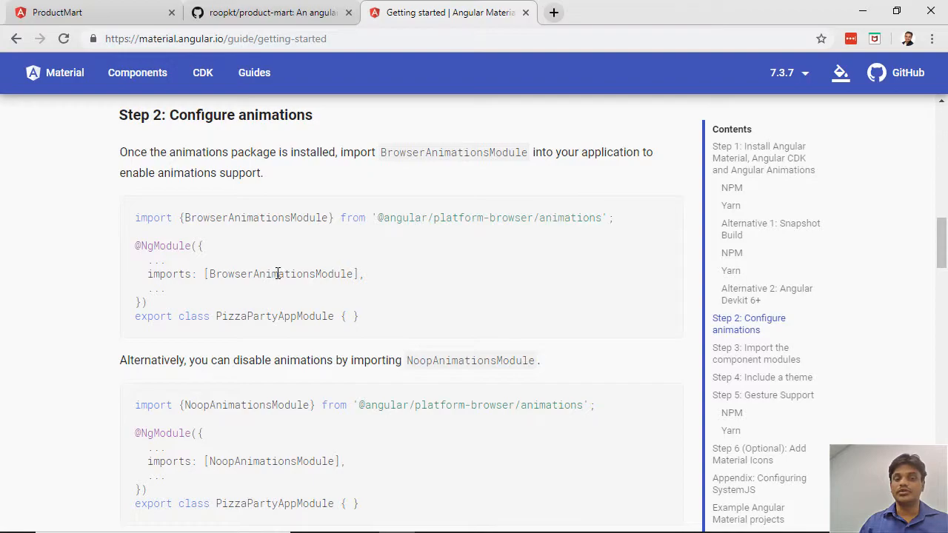
{"action": "scroll", "scroll_direction": "down", "scroll_amount": 3}
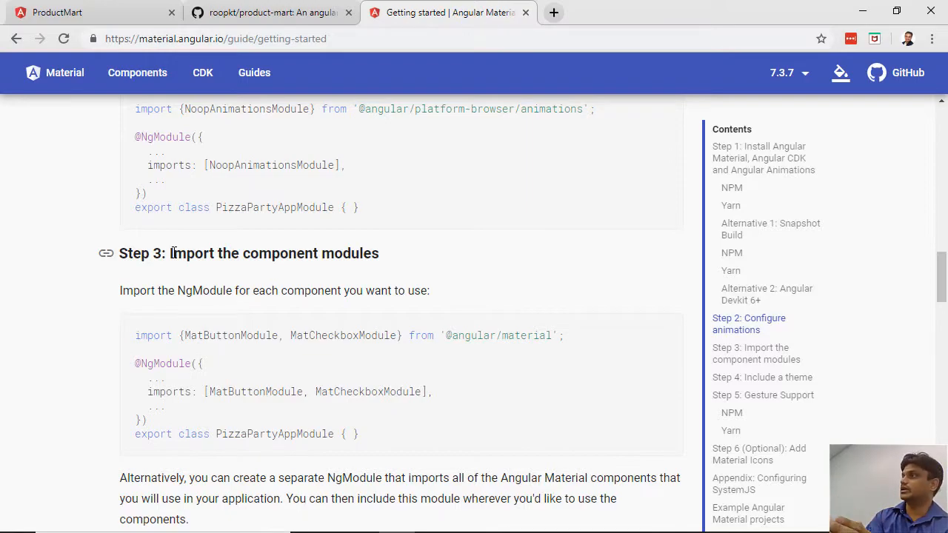
{"action": "mouse_move", "coordinate": [164, 248]}
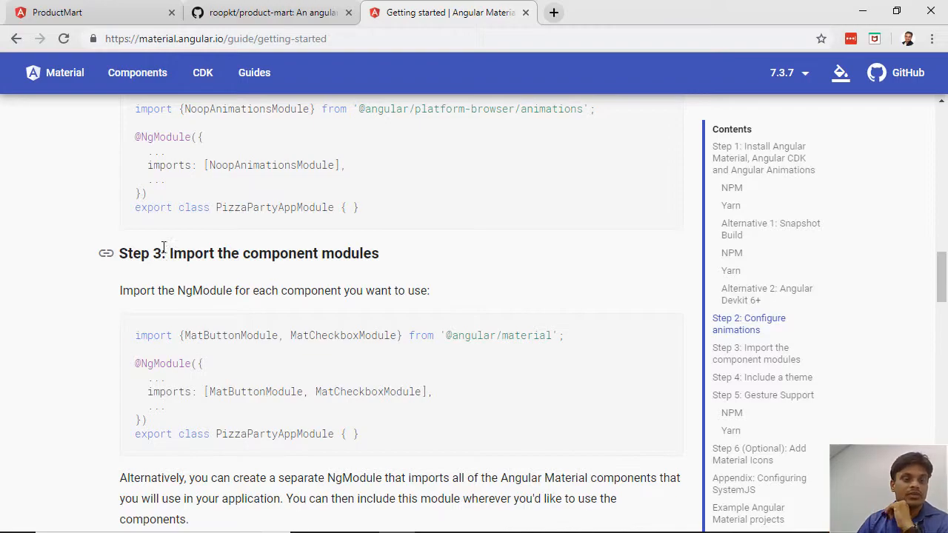
{"action": "mouse_move", "coordinate": [361, 335]}
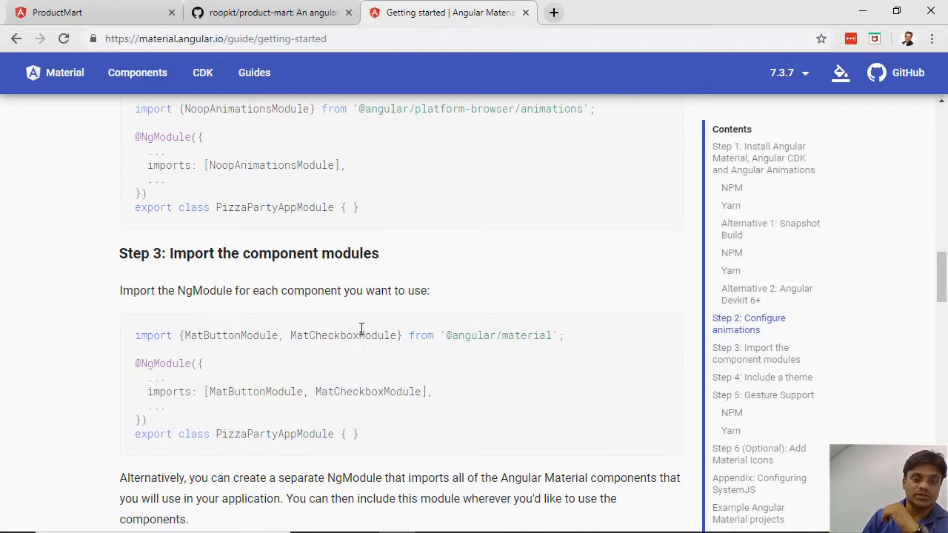
Highlight and then deselect the Step 3 MatButtonModule import code block.
{"action": "double_click", "coordinate": [343, 335]}
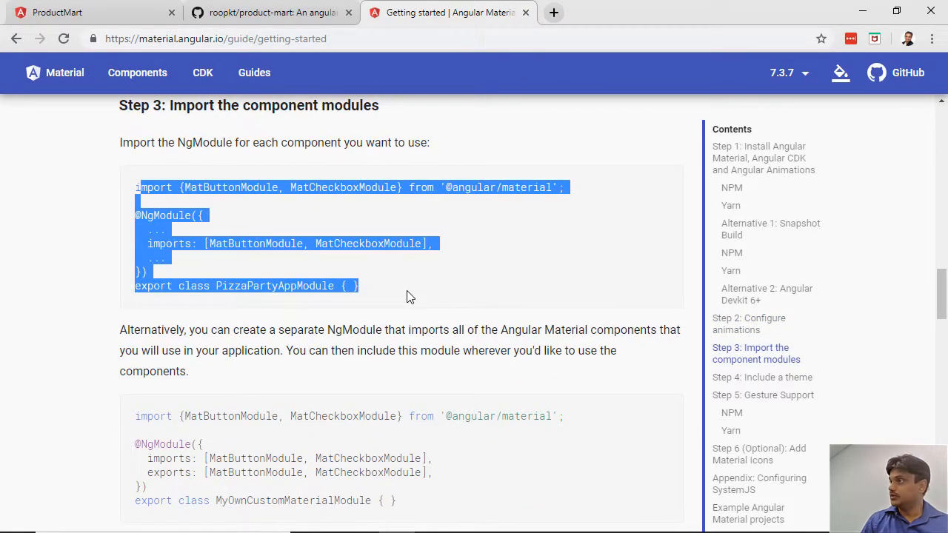
{"action": "left_click", "coordinate": [405, 287]}
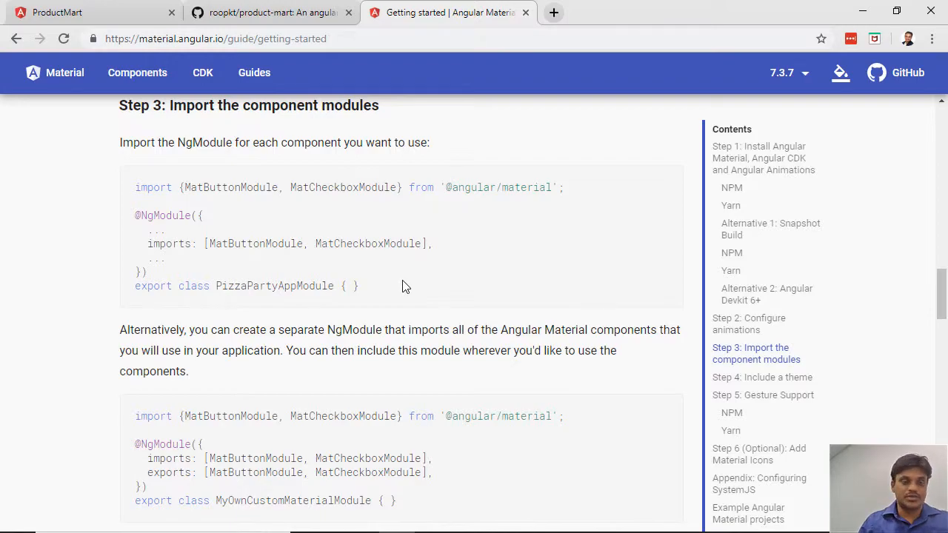
{"action": "mouse_move", "coordinate": [131, 187]}
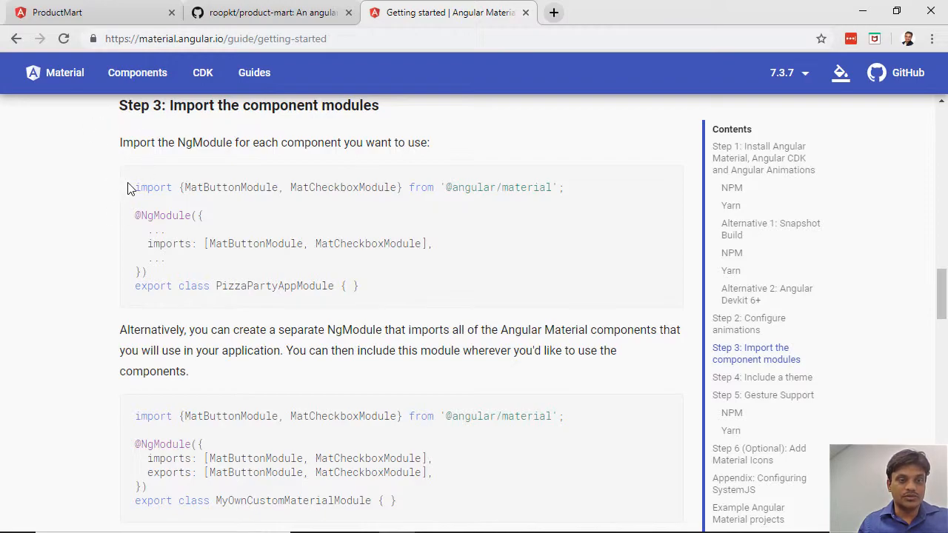
Highlight 'Include a theme' and the angular and material words in Step 4's import path.
{"action": "scroll", "scroll_direction": "down", "scroll_amount": 3}
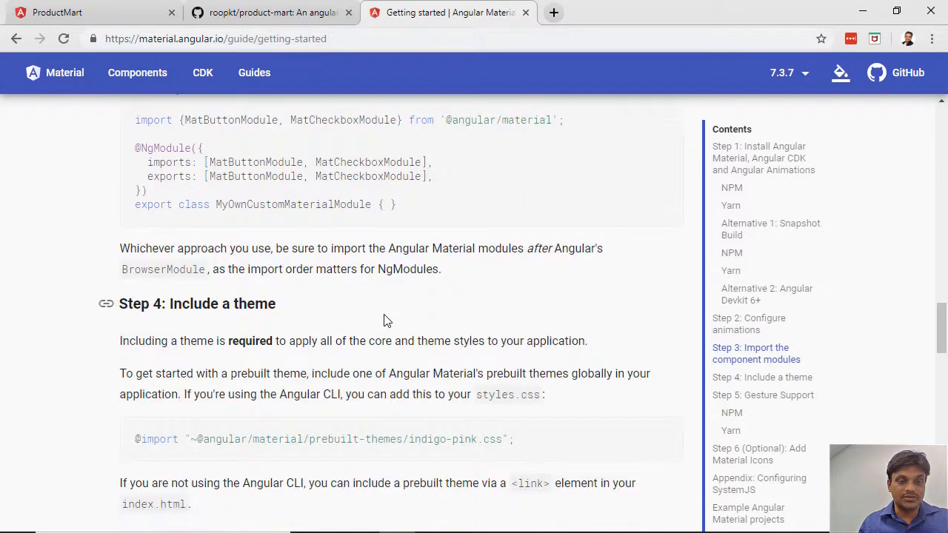
{"action": "scroll", "scroll_direction": "up", "scroll_amount": 3}
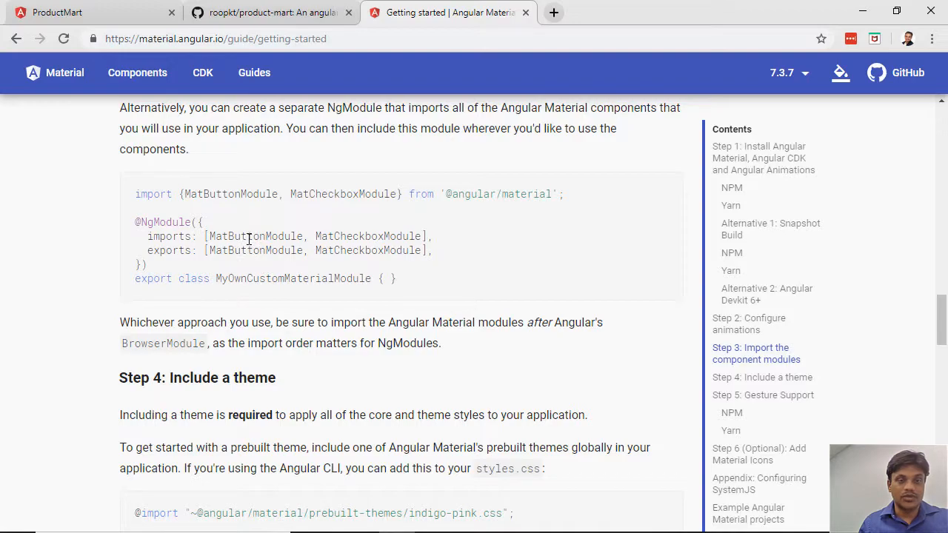
{"action": "scroll", "scroll_direction": "down", "scroll_amount": 3}
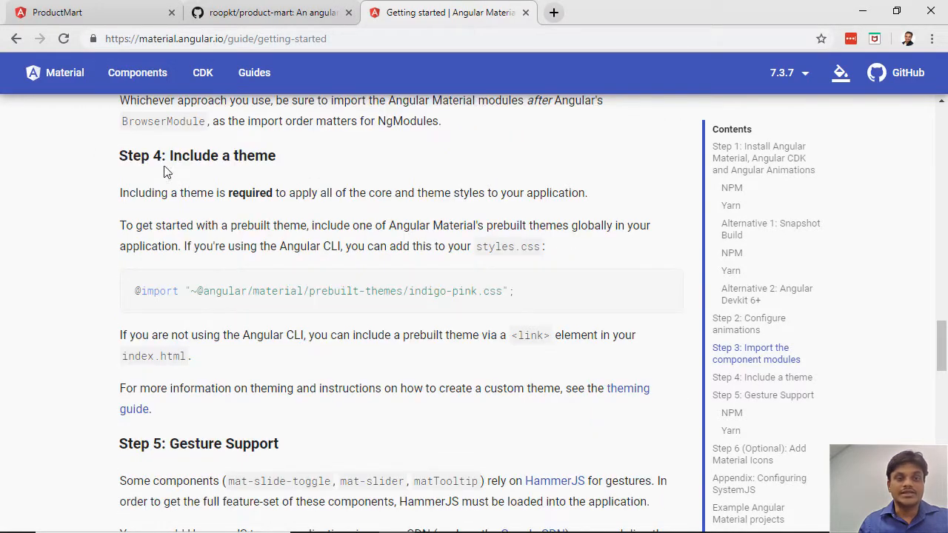
{"action": "double_click", "coordinate": [221, 156]}
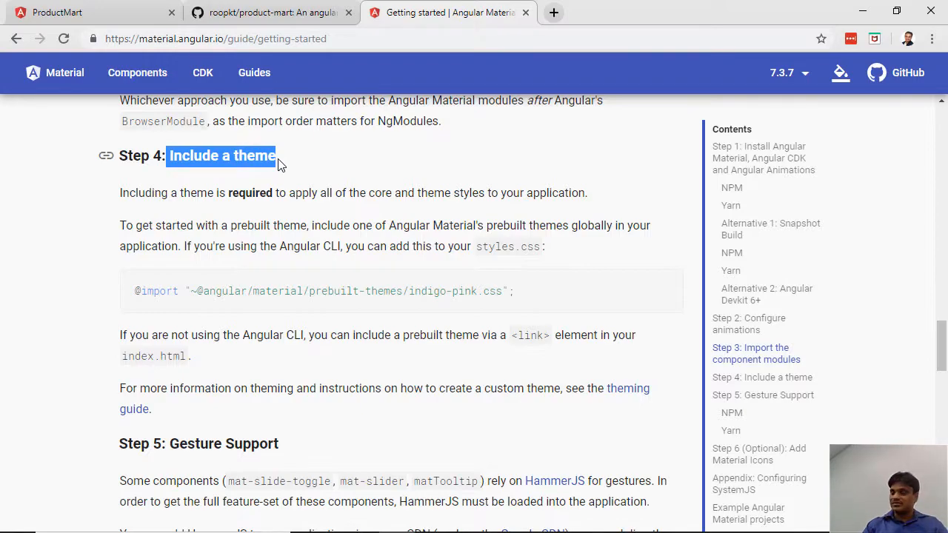
{"action": "scroll", "scroll_direction": "down", "scroll_amount": 3}
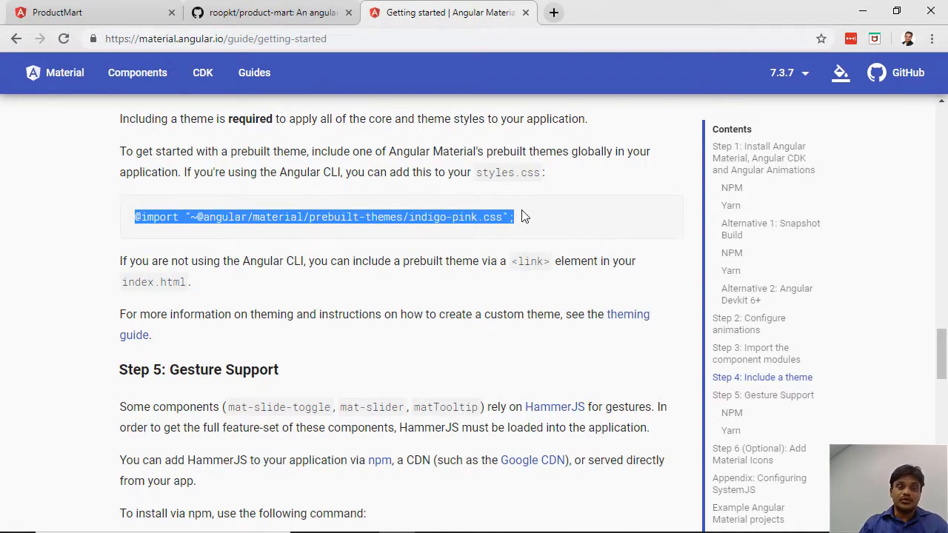
{"action": "double_click", "coordinate": [224, 217]}
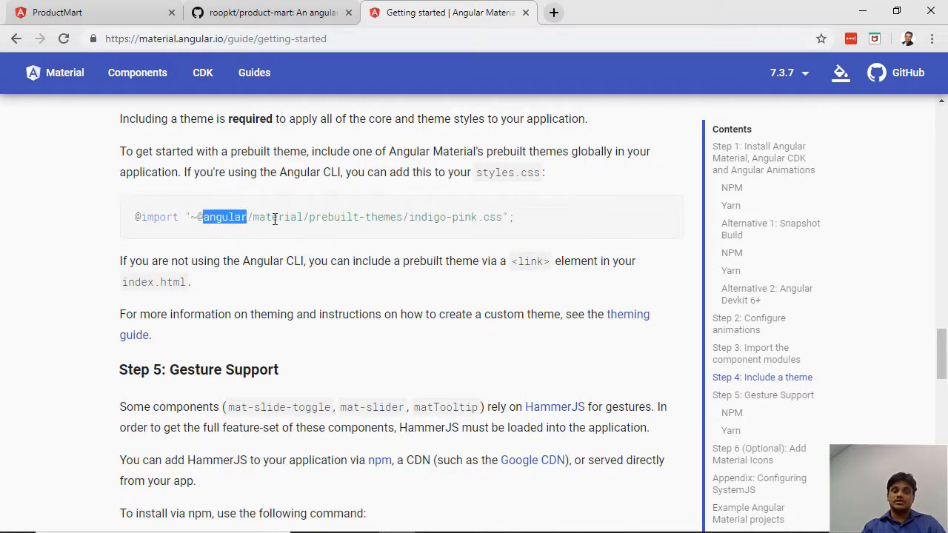
{"action": "double_click", "coordinate": [276, 217]}
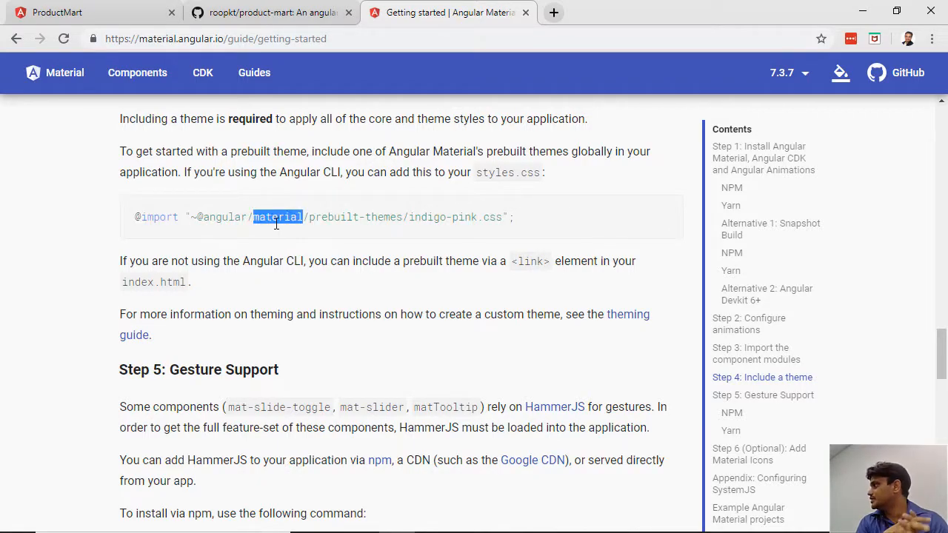
{"action": "mouse_move", "coordinate": [454, 206]}
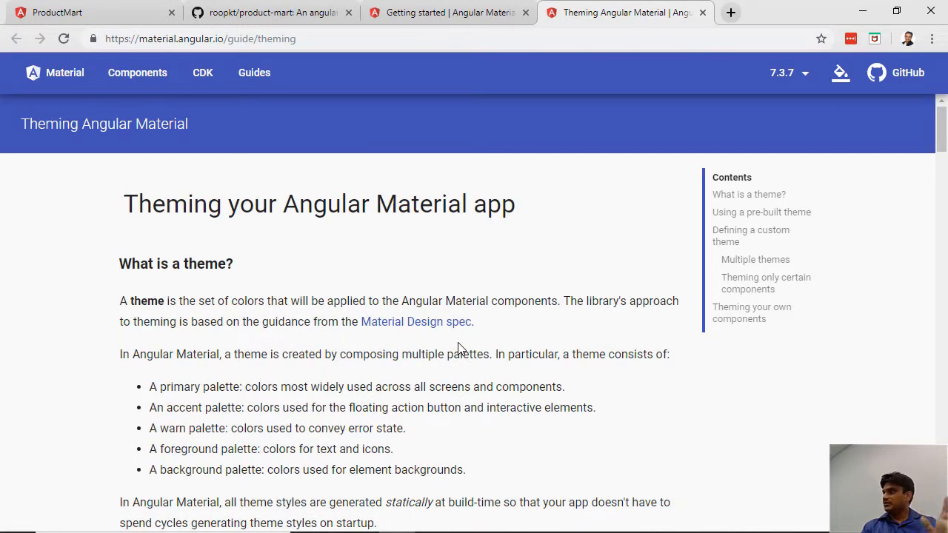
Read the theming guide's pre-built and custom theme sections, then return to Getting started.
{"action": "scroll", "scroll_direction": "down", "scroll_amount": 3}
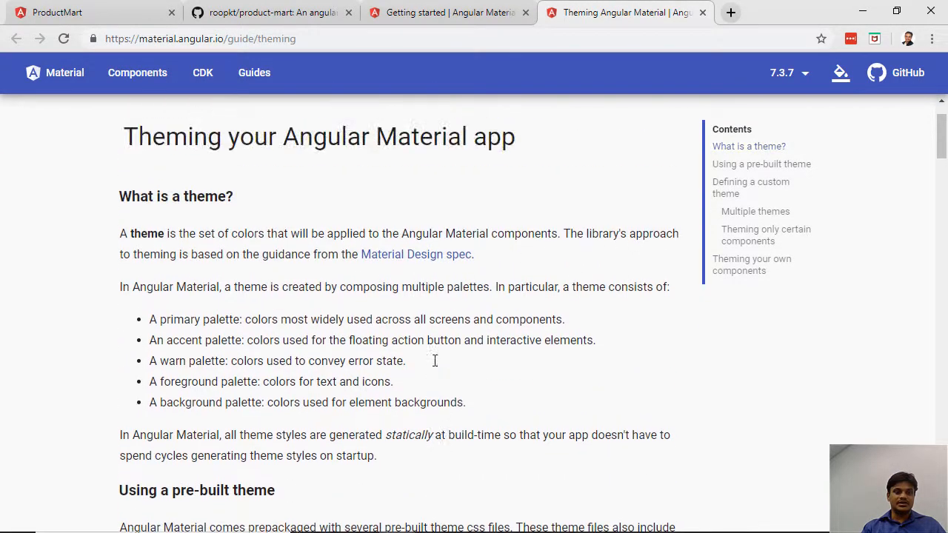
{"action": "double_click", "coordinate": [147, 243]}
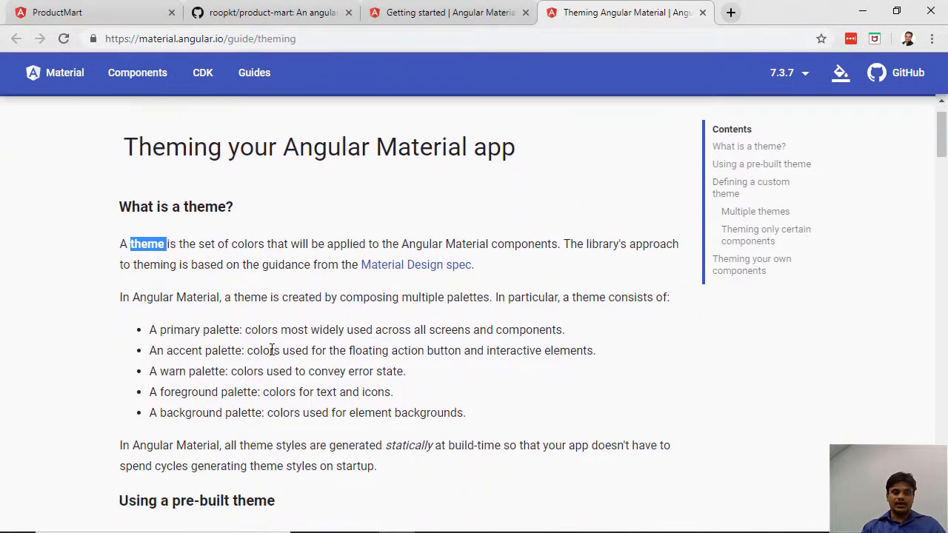
{"action": "scroll", "scroll_direction": "down", "scroll_amount": 3}
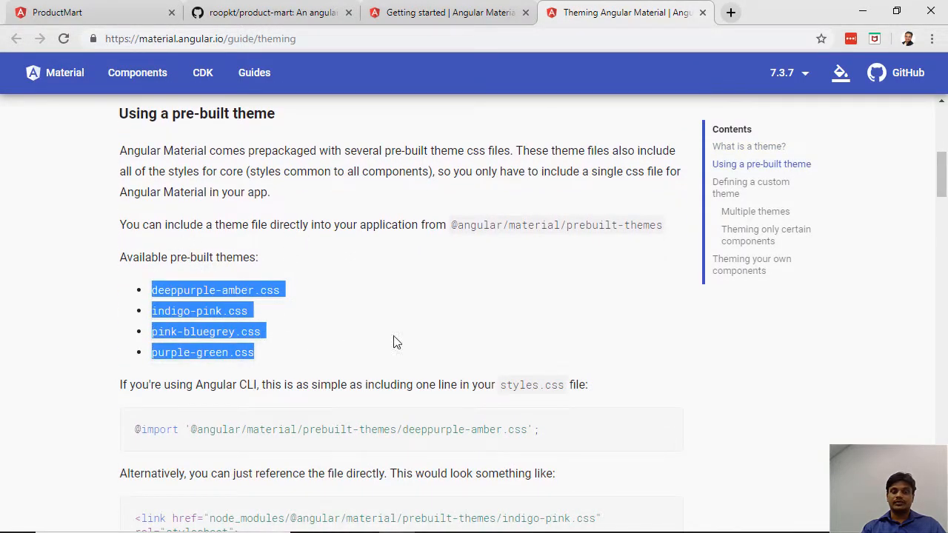
{"action": "left_click", "coordinate": [185, 305]}
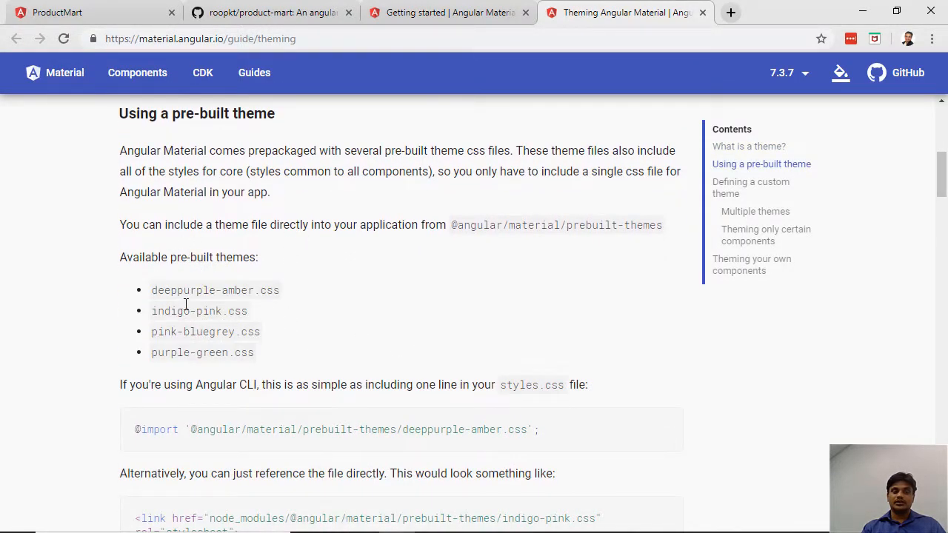
{"action": "mouse_move", "coordinate": [350, 365]}
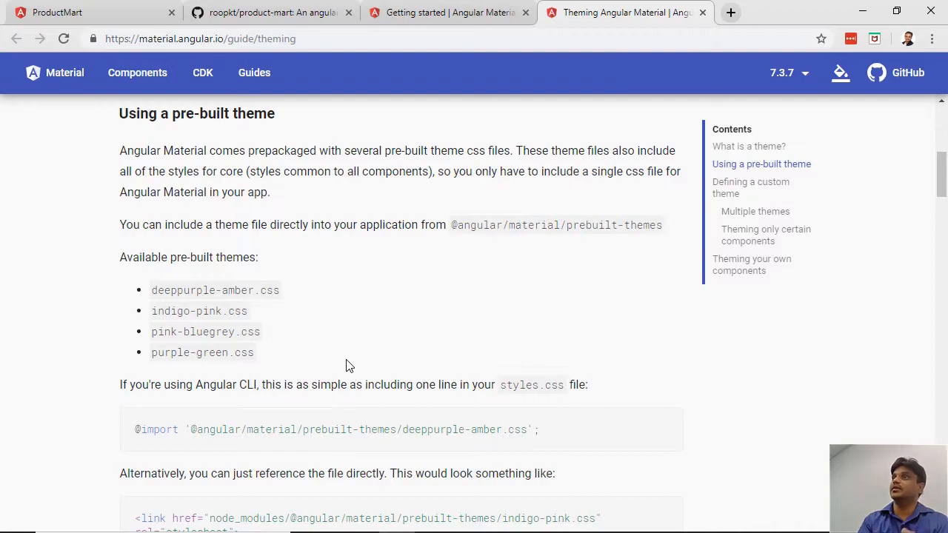
{"action": "scroll", "scroll_direction": "down", "scroll_amount": 3}
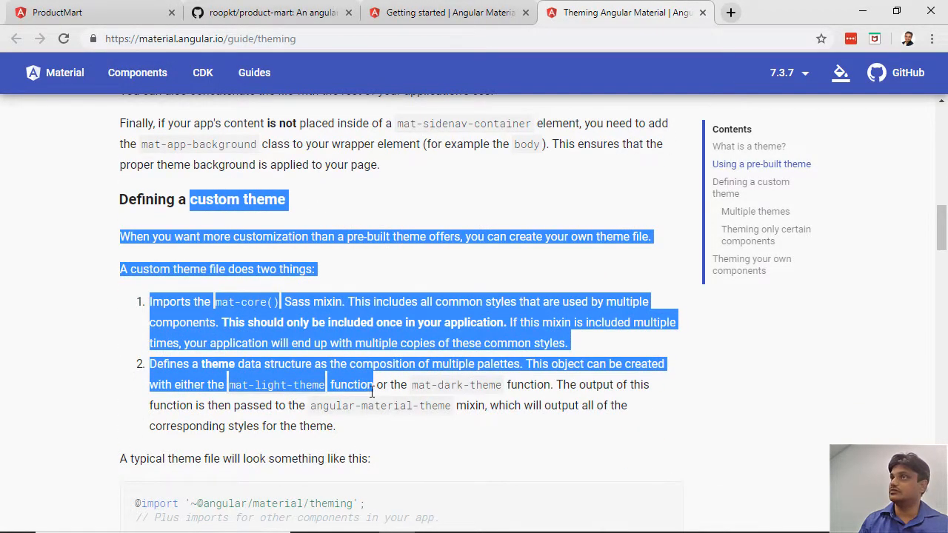
{"action": "left_click", "coordinate": [379, 293]}
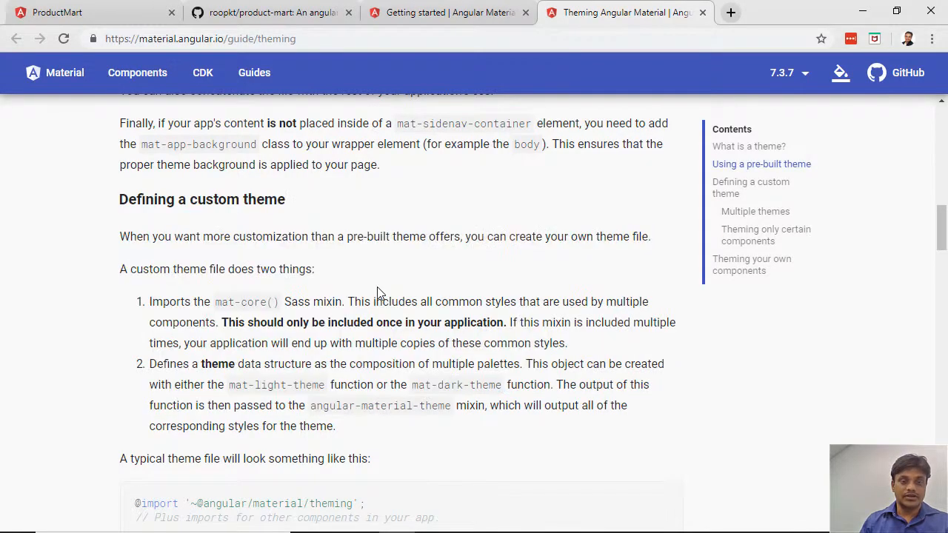
{"action": "scroll", "scroll_direction": "down", "scroll_amount": 3}
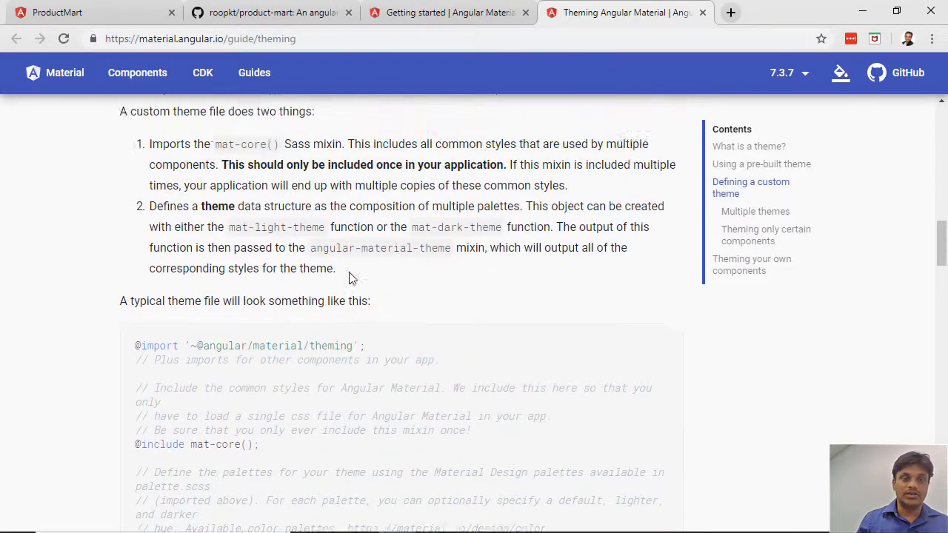
{"action": "left_click", "coordinate": [451, 13]}
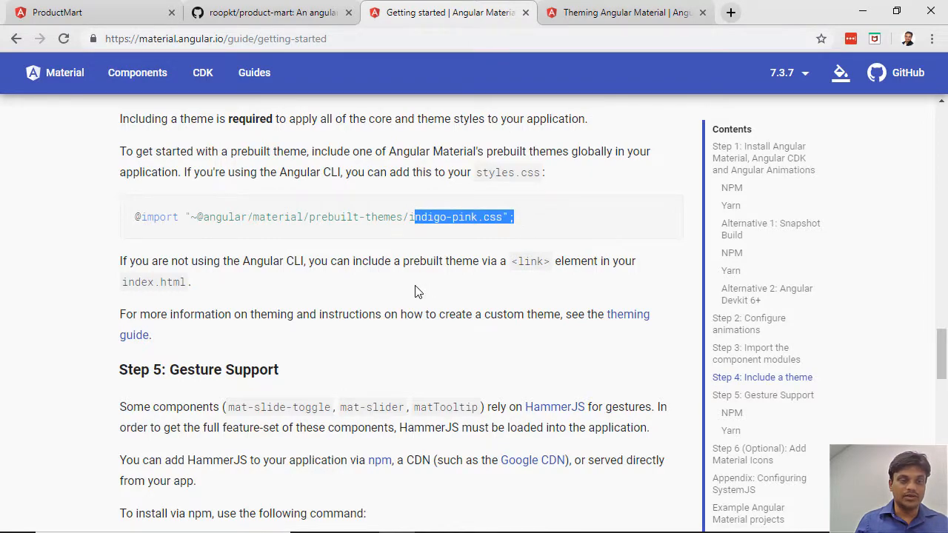
Read Steps 5–6 and the Appendix, highlighting 'Support' in Step 5, then the ng add section.
{"action": "scroll", "scroll_direction": "down", "scroll_amount": 3}
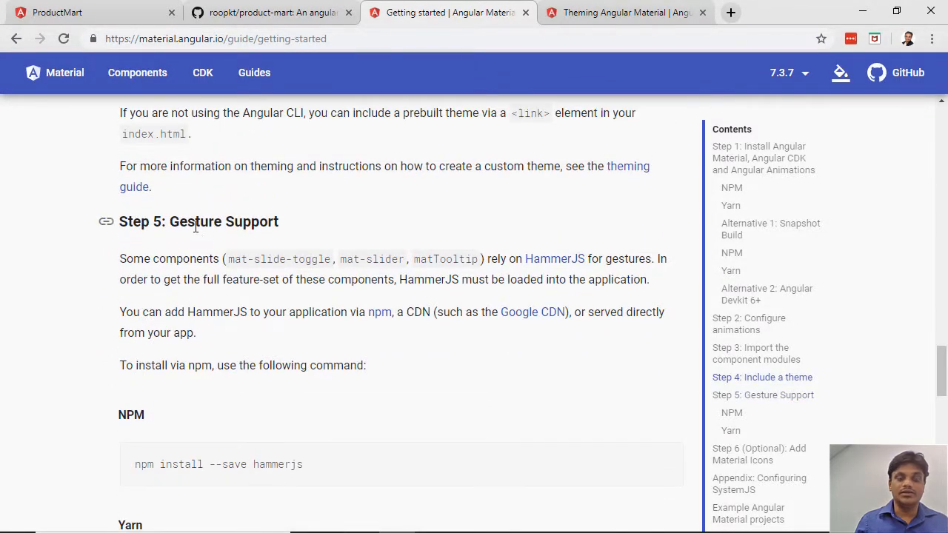
{"action": "double_click", "coordinate": [252, 221]}
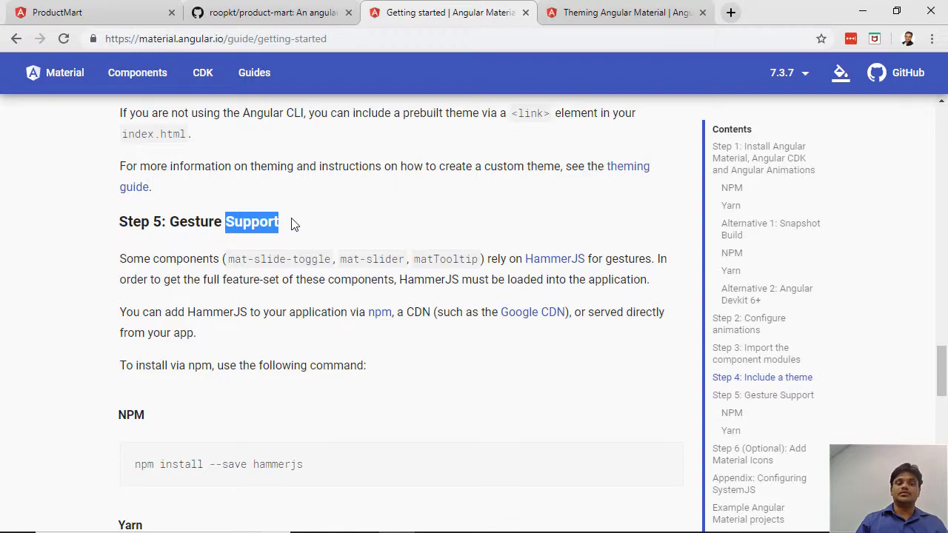
{"action": "mouse_move", "coordinate": [284, 232]}
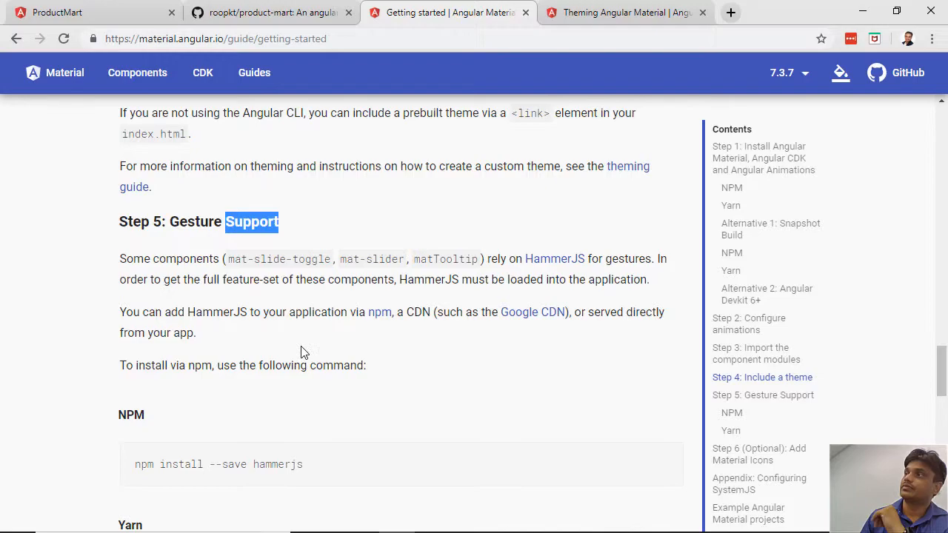
{"action": "scroll", "scroll_direction": "down", "scroll_amount": 3}
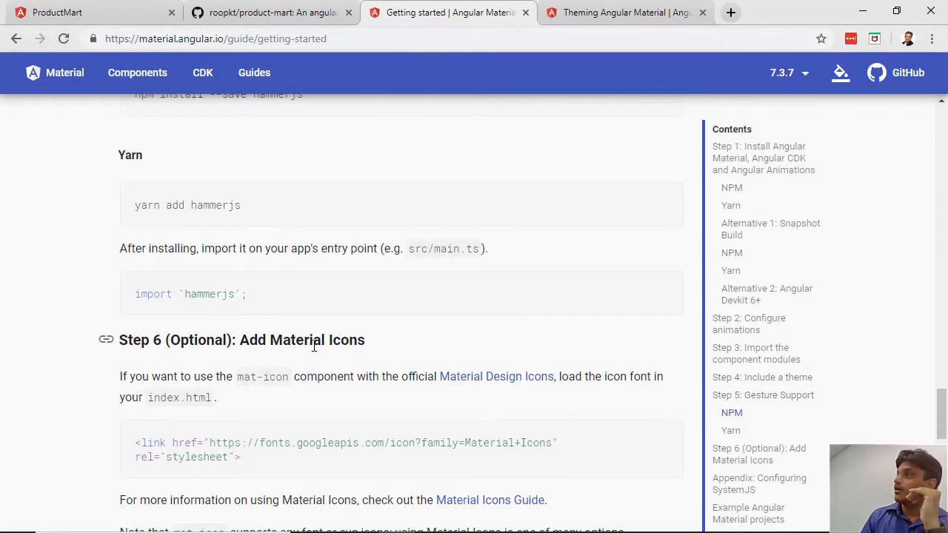
{"action": "scroll", "scroll_direction": "down", "scroll_amount": 3}
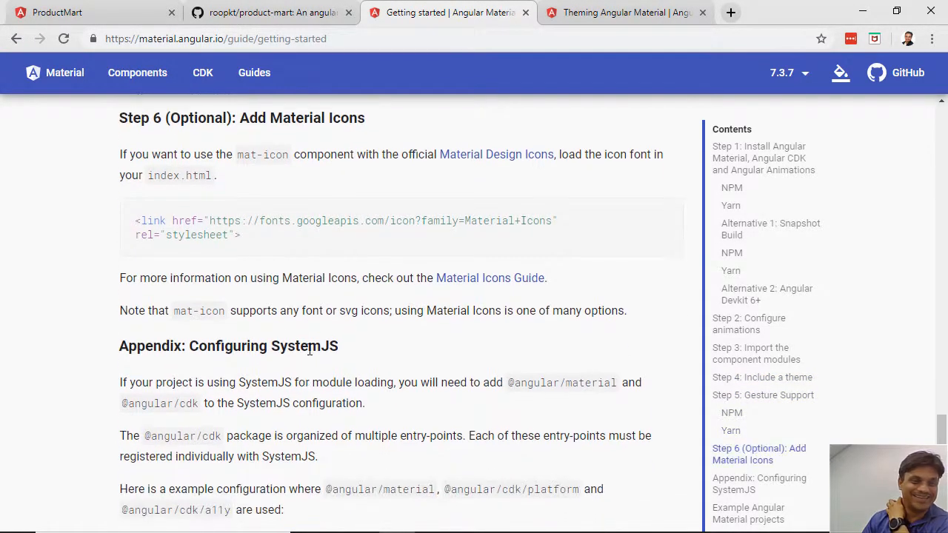
{"action": "double_click", "coordinate": [303, 117]}
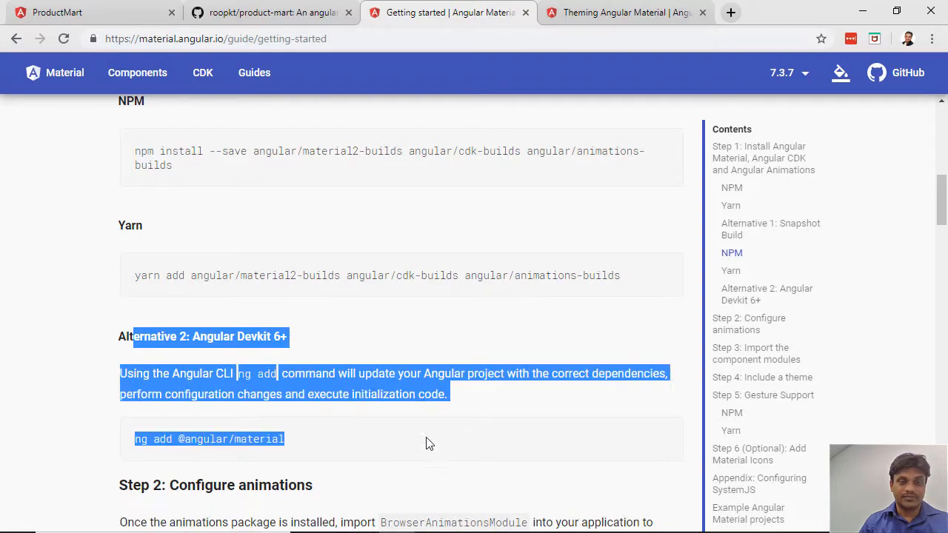
{"action": "scroll", "scroll_direction": "down", "scroll_amount": 3}
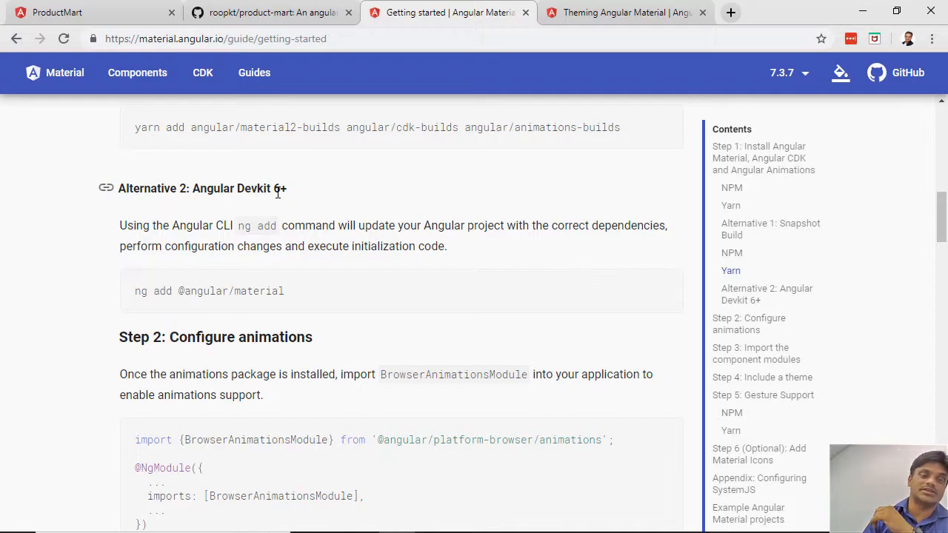
{"action": "left_click_drag", "start_coordinate": [137, 290], "coordinate": [300, 290]}
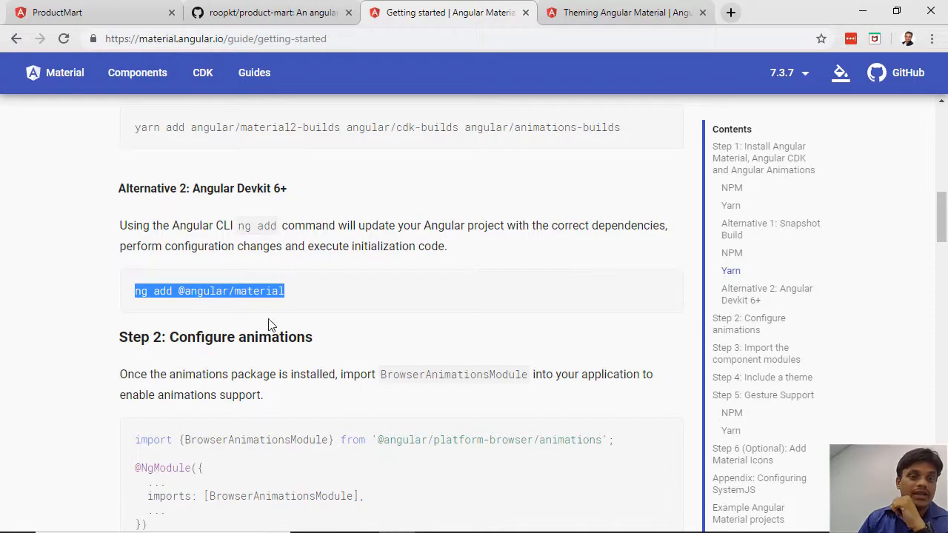
{"action": "left_click", "coordinate": [202, 72]}
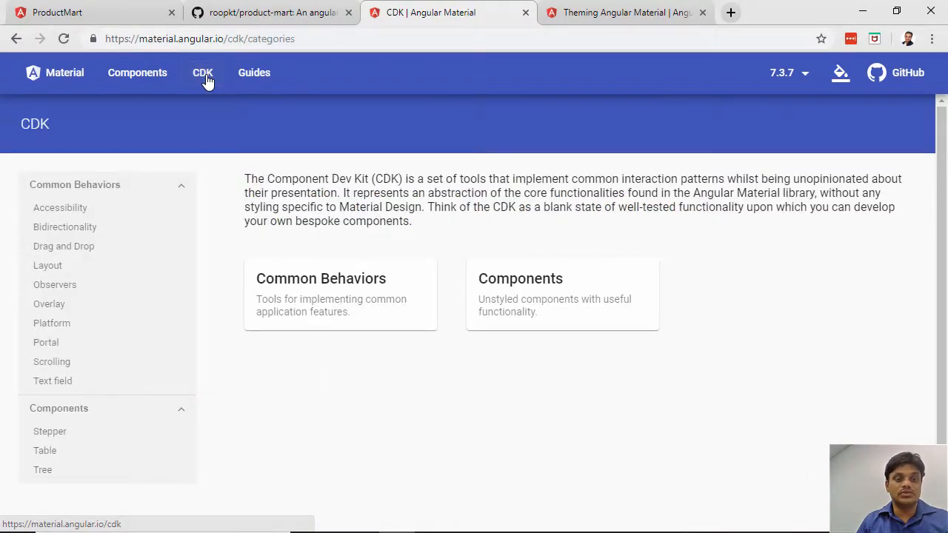
{"action": "mouse_move", "coordinate": [64, 246]}
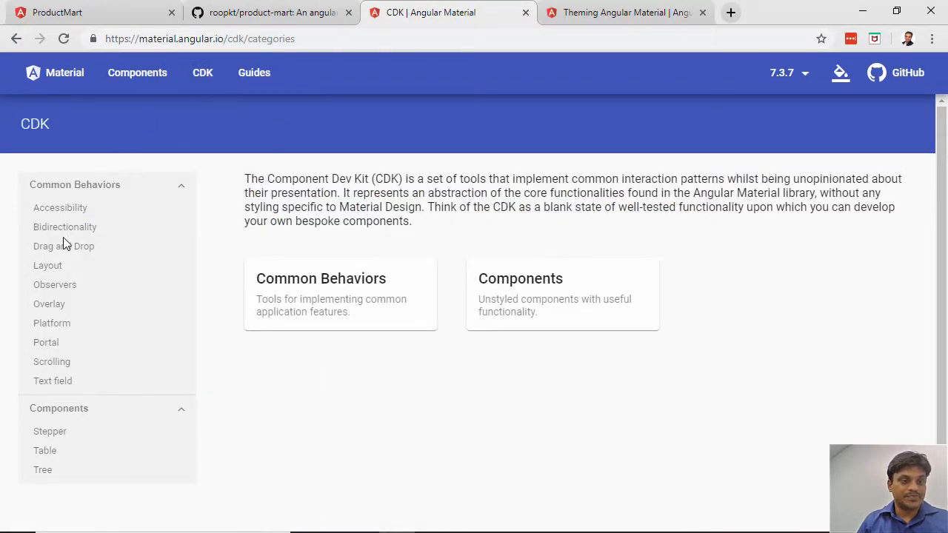
Open the Card page from the Components list and show the basic card's source code.
{"action": "left_click", "coordinate": [137, 73]}
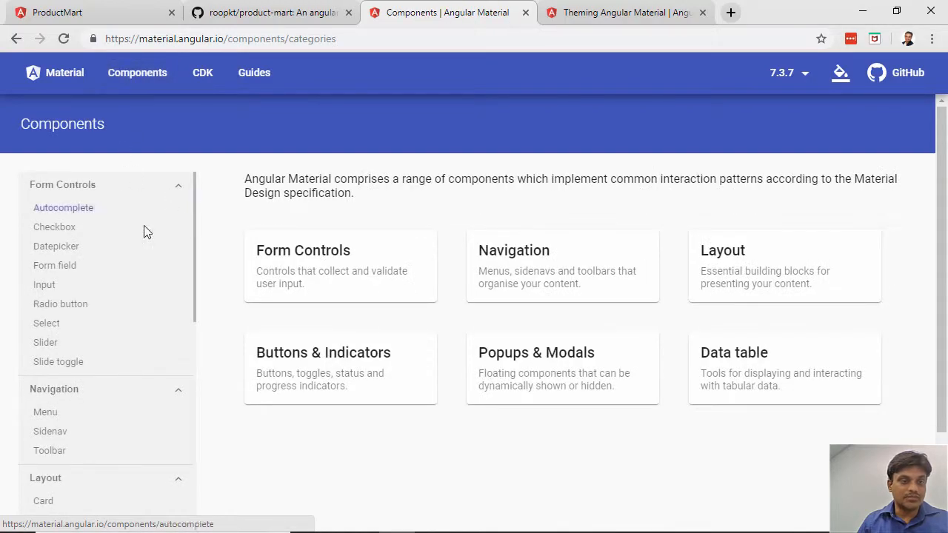
{"action": "mouse_move", "coordinate": [345, 268]}
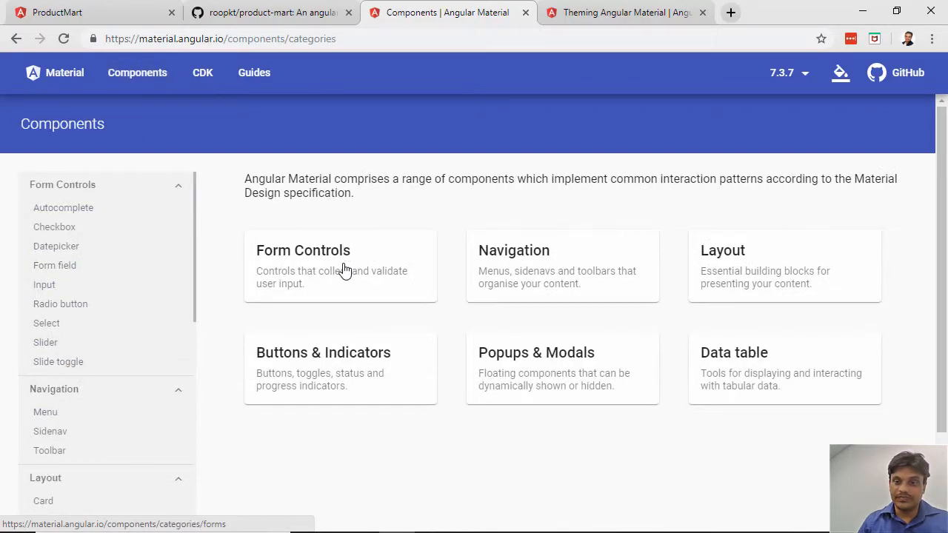
{"action": "scroll", "scroll_direction": "down", "scroll_amount": 3}
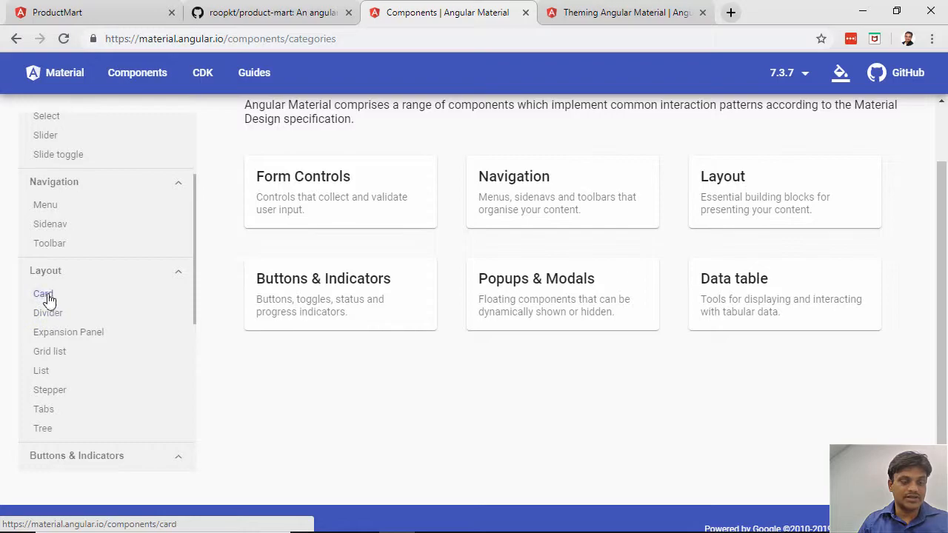
{"action": "left_click", "coordinate": [43, 293]}
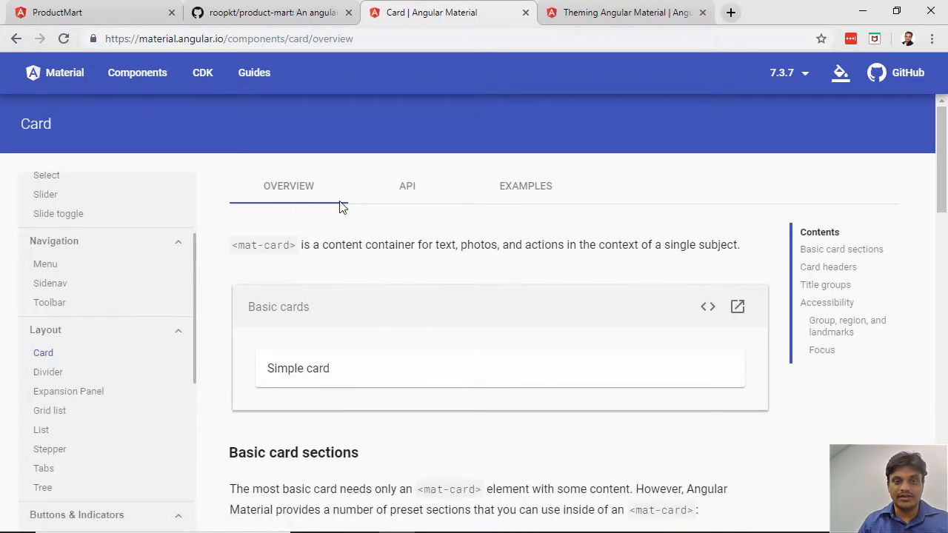
{"action": "left_click", "coordinate": [707, 306]}
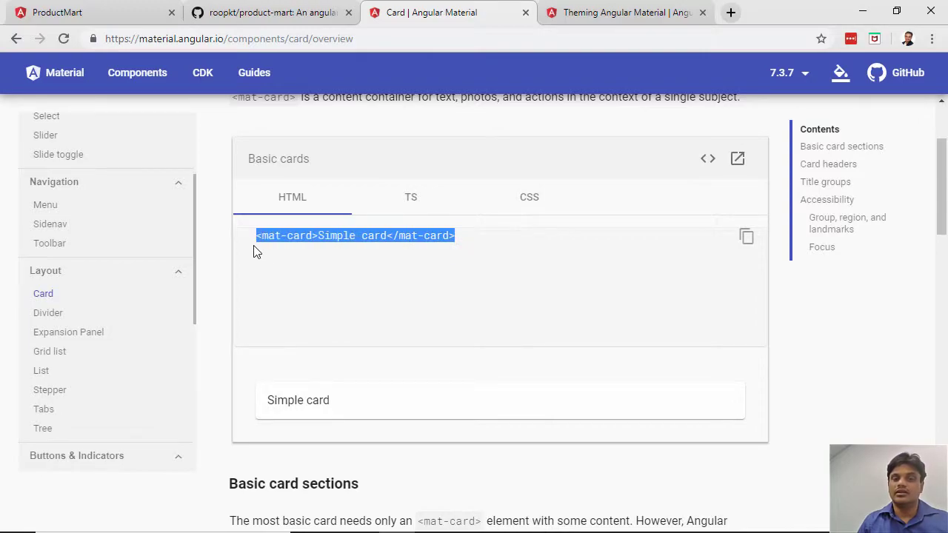
{"action": "mouse_move", "coordinate": [275, 252]}
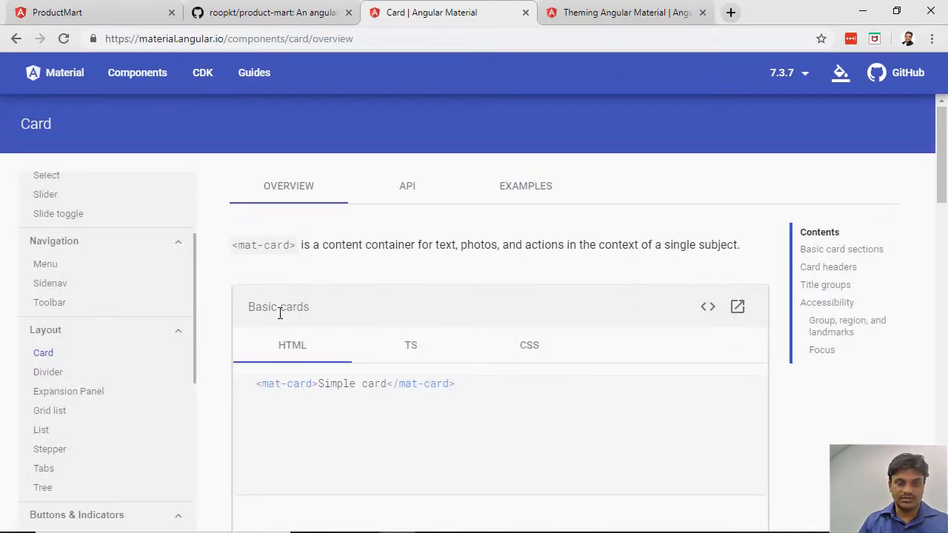
{"action": "mouse_move", "coordinate": [503, 194]}
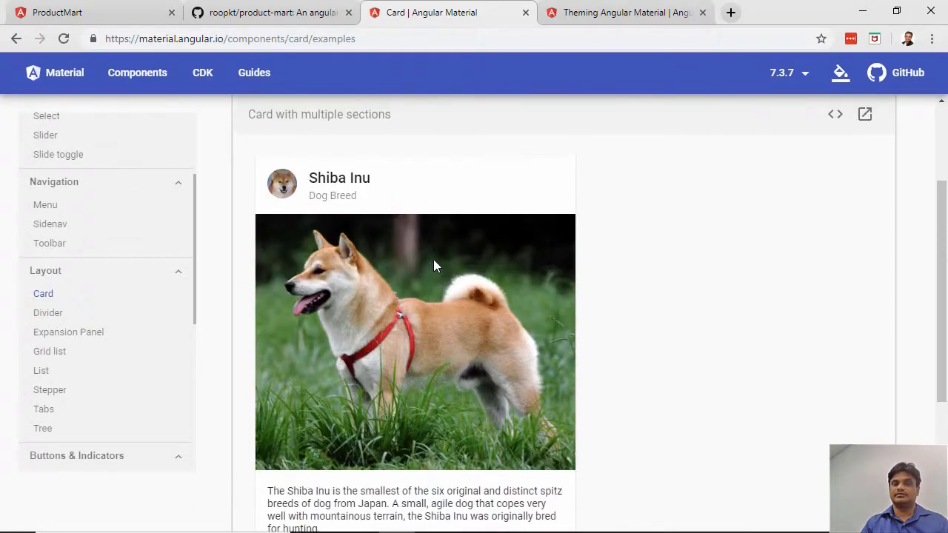
{"action": "mouse_move", "coordinate": [862, 101]}
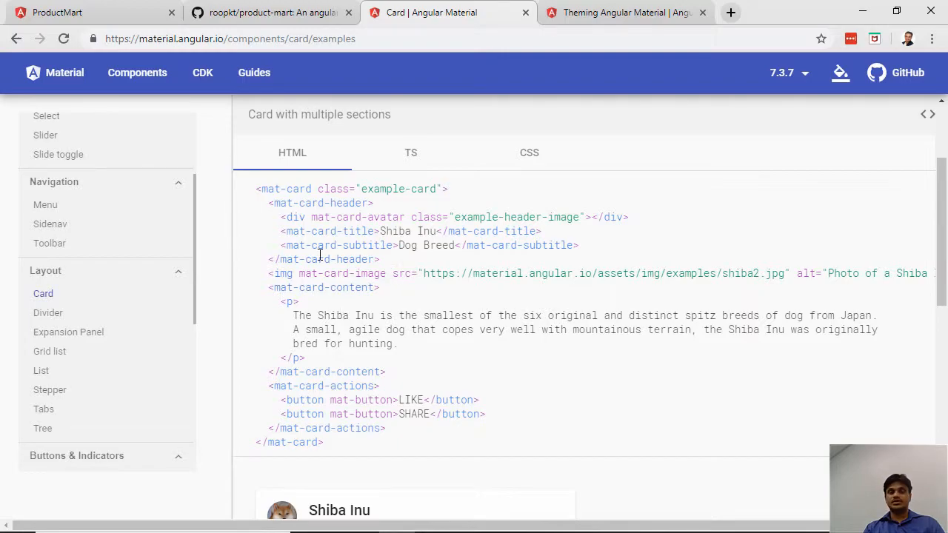
Show the HTML source for the 'Card with multiple sections' Shiba Inu example.
{"action": "double_click", "coordinate": [283, 189]}
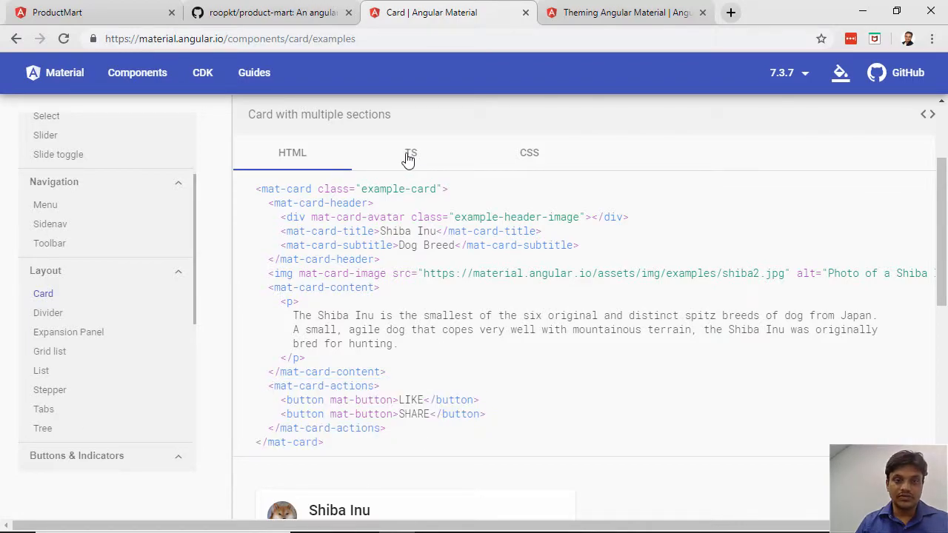
{"action": "mouse_move", "coordinate": [365, 140]}
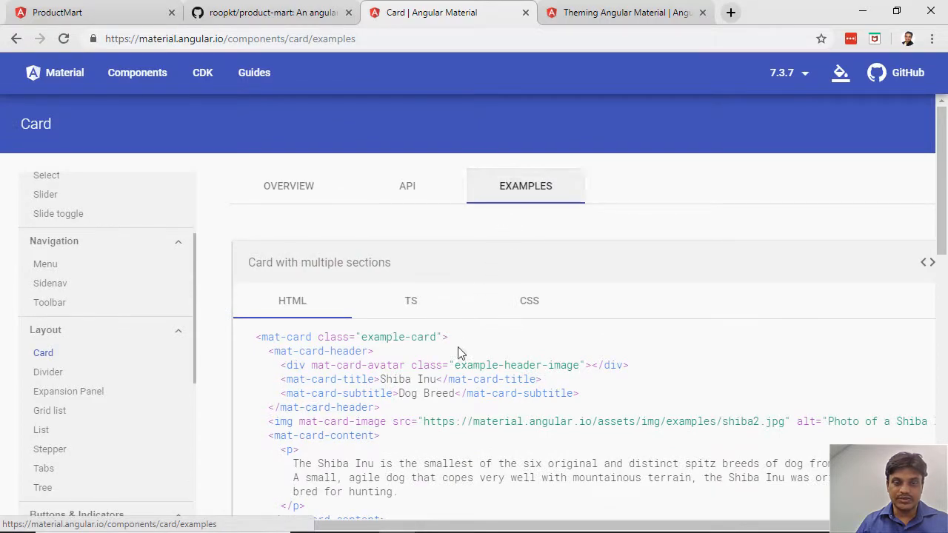
Highlight the Shiba Inu title and subtitle, then the mat-card-content block in the markup.
{"action": "scroll", "scroll_direction": "down", "scroll_amount": 3}
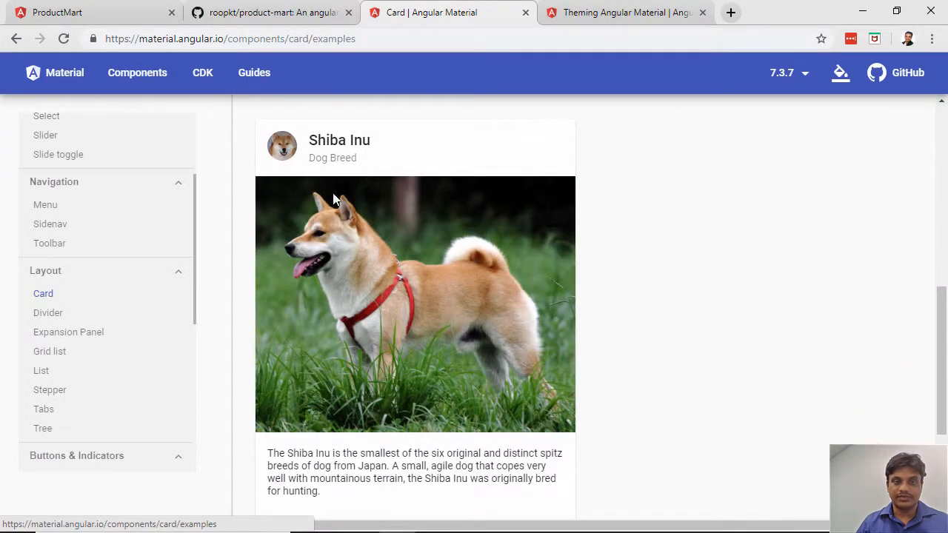
{"action": "left_click_drag", "start_coordinate": [309, 140], "coordinate": [355, 158]}
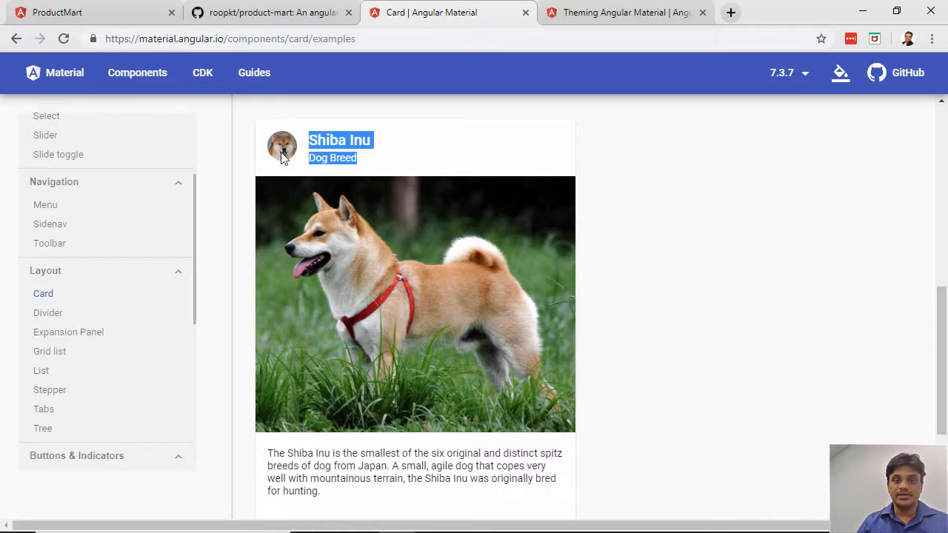
{"action": "mouse_move", "coordinate": [338, 269]}
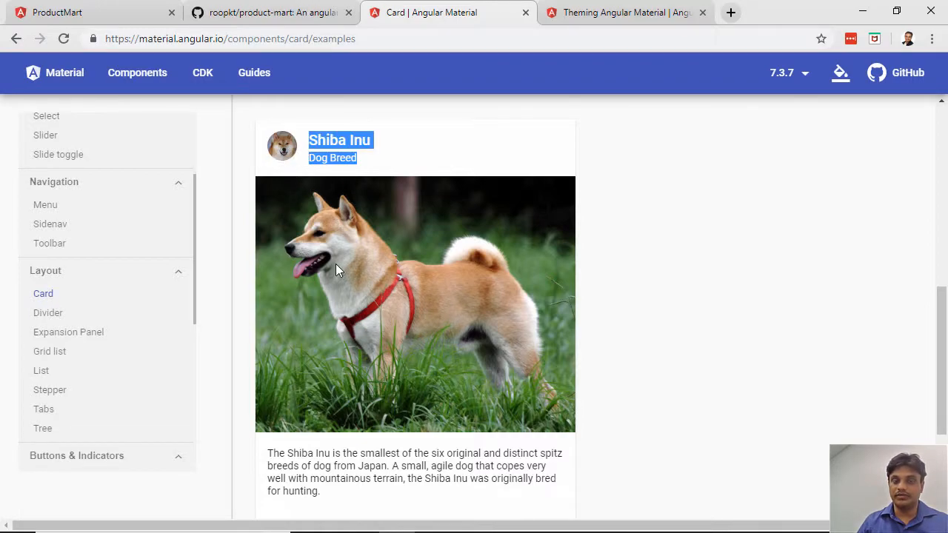
{"action": "left_click", "coordinate": [580, 491]}
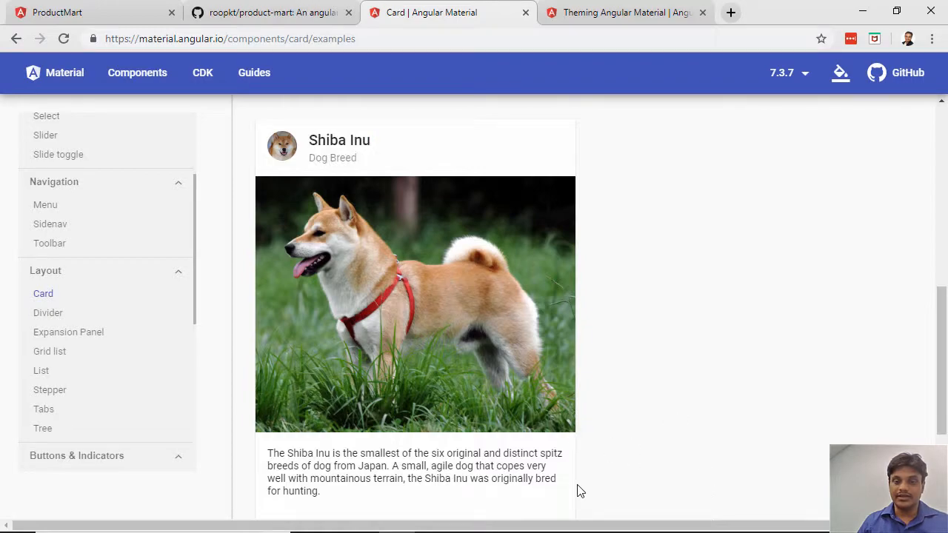
{"action": "left_click_drag", "start_coordinate": [281, 465], "coordinate": [556, 477]}
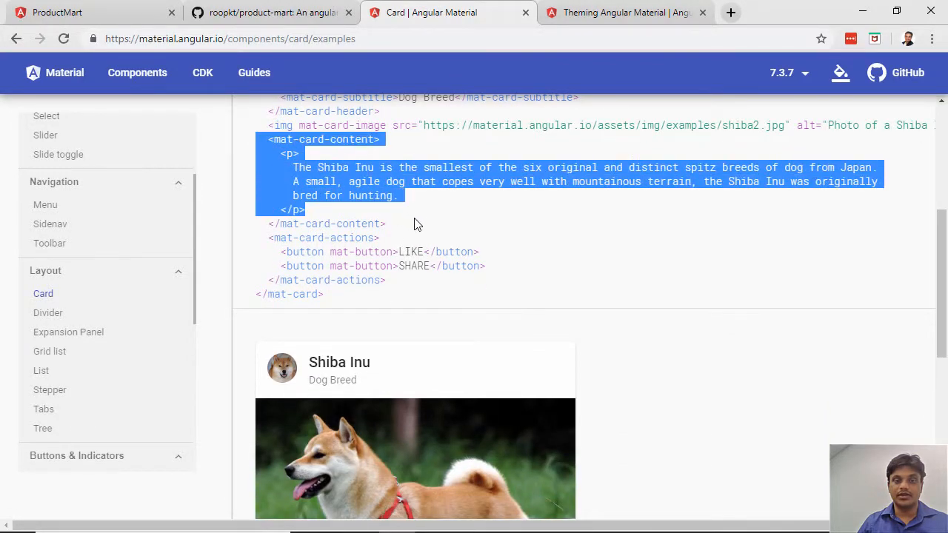
{"action": "scroll", "scroll_direction": "down", "scroll_amount": 3}
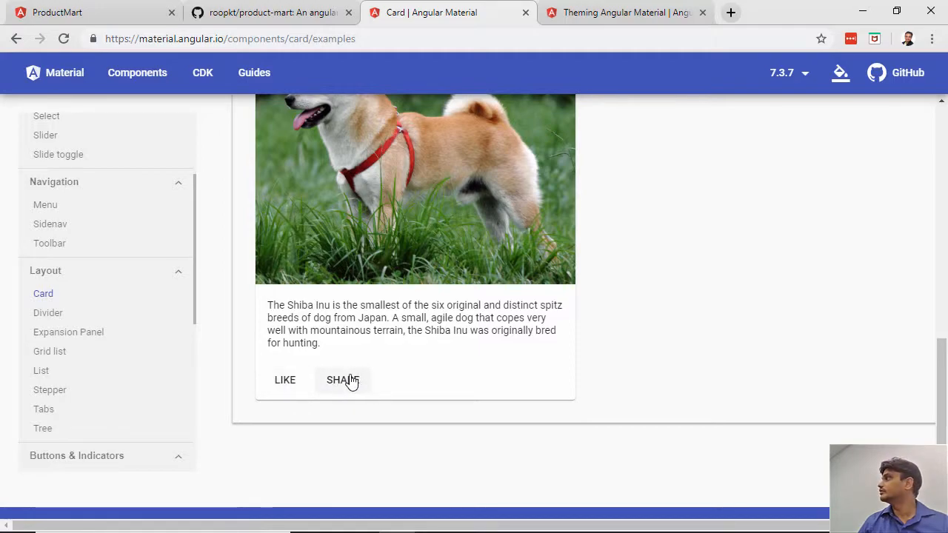
{"action": "mouse_move", "coordinate": [362, 377]}
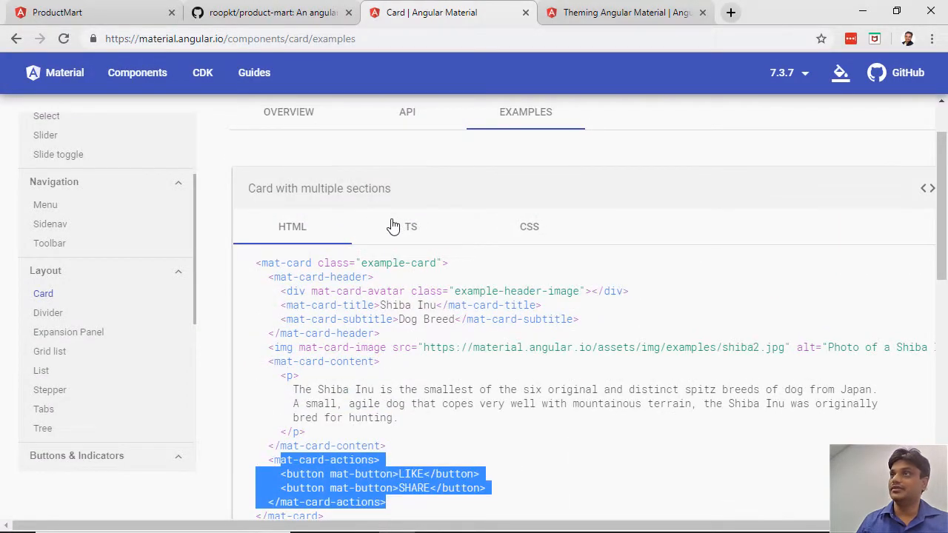
{"action": "left_click", "coordinate": [410, 226]}
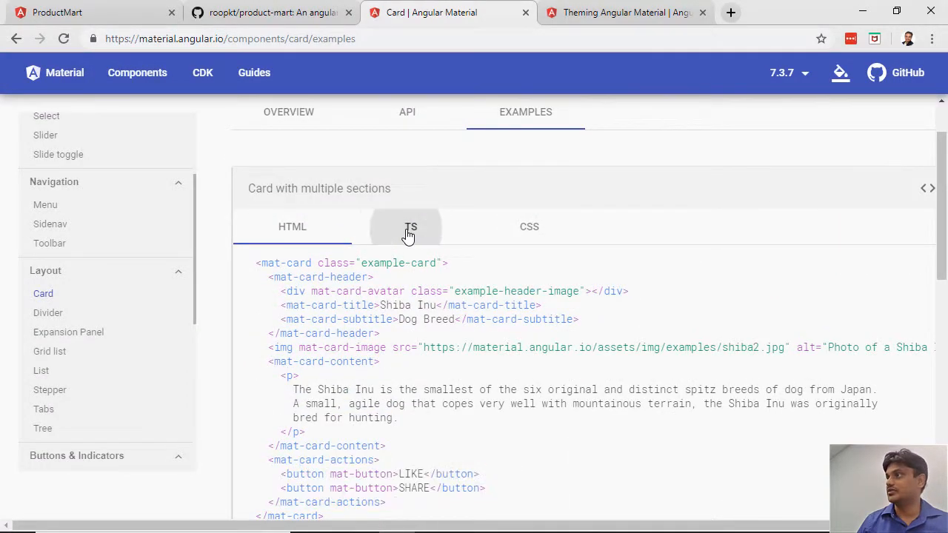
{"action": "left_click", "coordinate": [528, 226]}
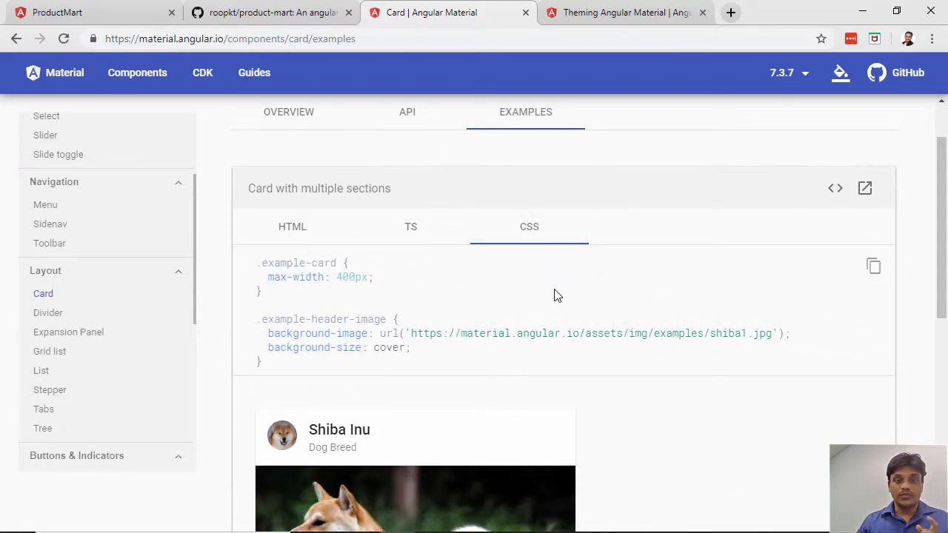
{"action": "left_click", "coordinate": [410, 226]}
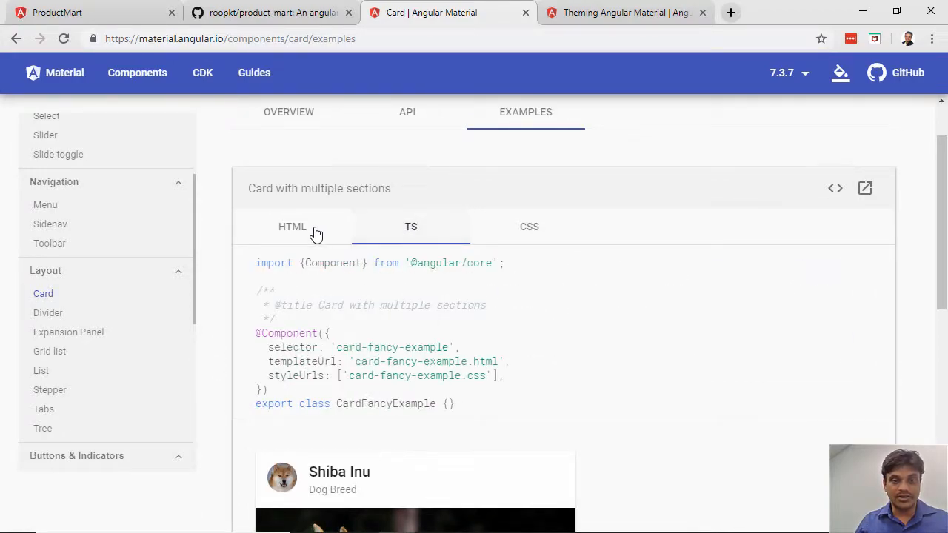
{"action": "left_click", "coordinate": [291, 226]}
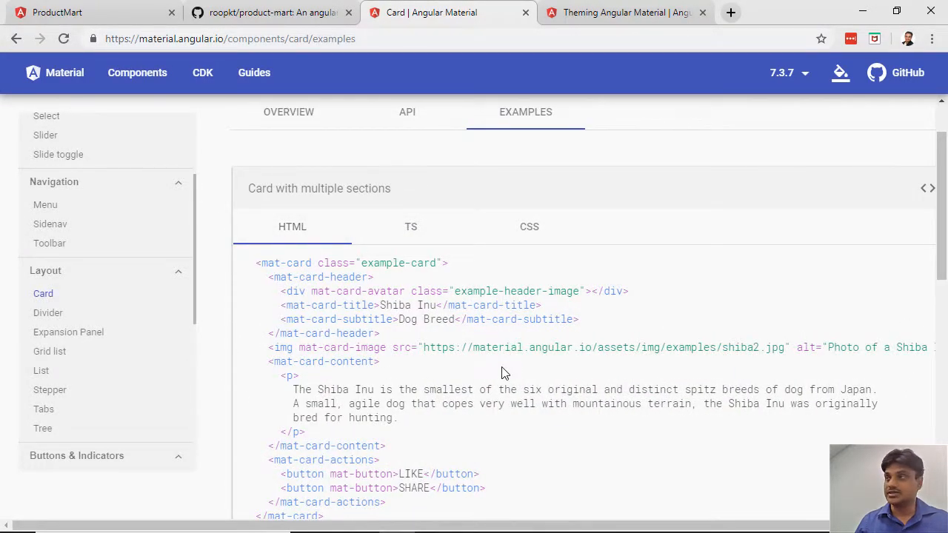